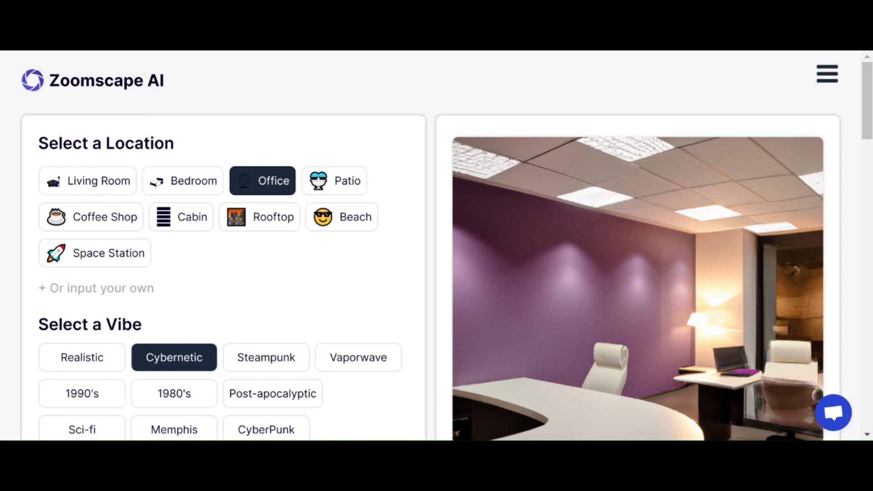
mouse_move(112, 98)
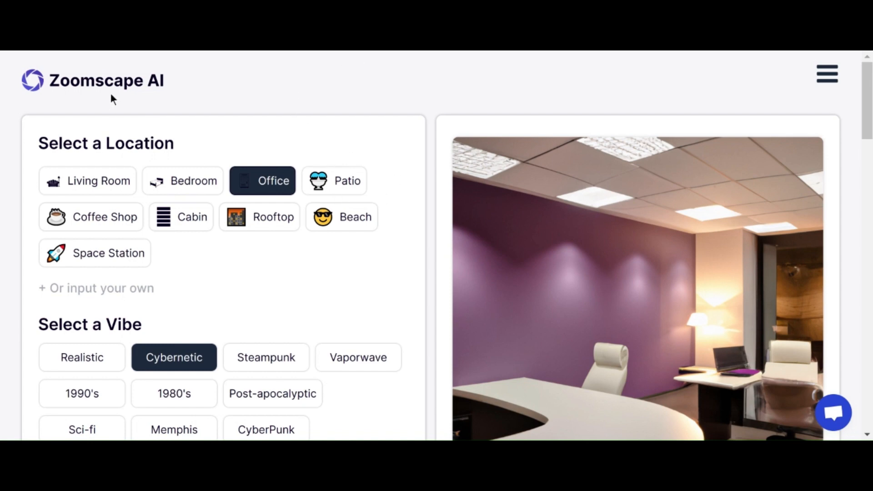
mouse_move(117, 89)
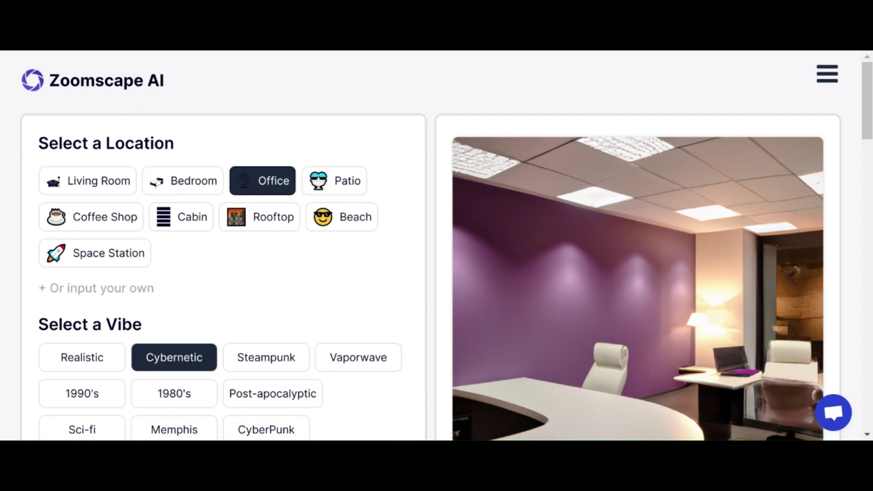
mouse_move(148, 261)
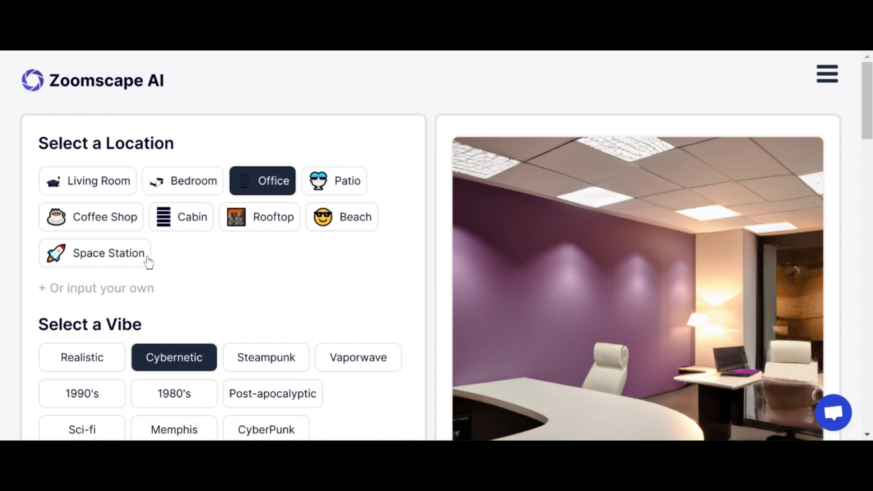
mouse_move(212, 273)
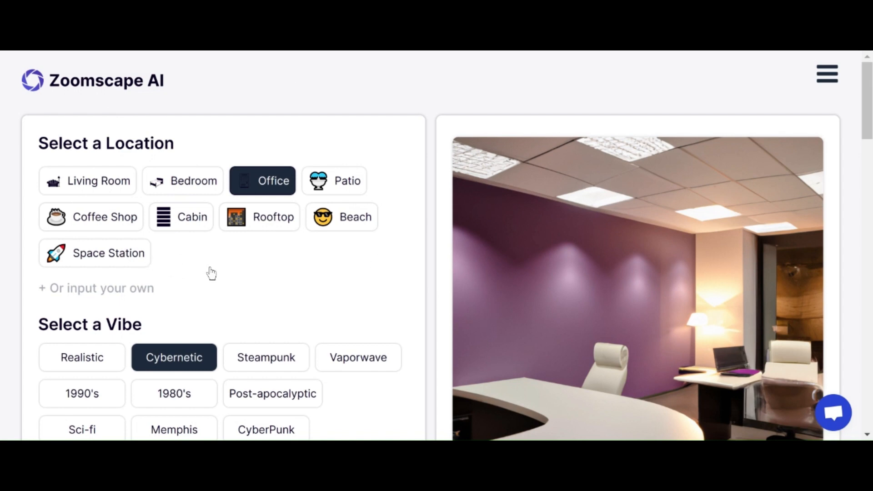
mouse_move(215, 115)
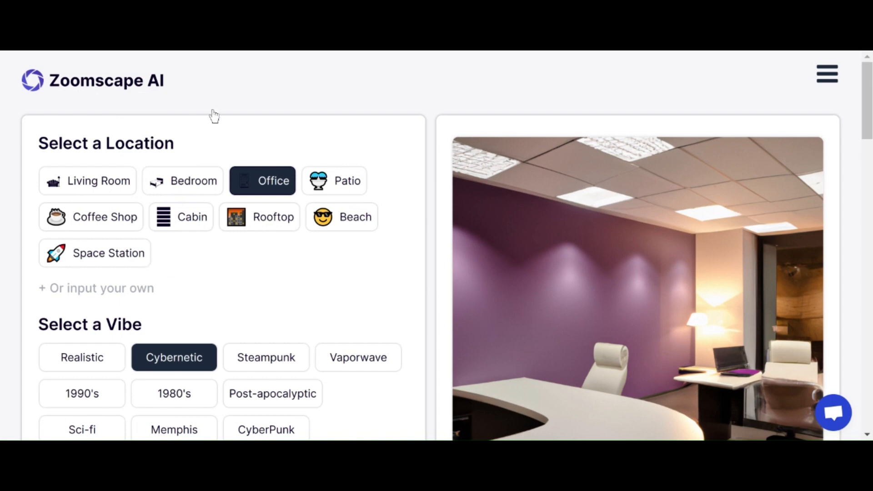
mouse_move(516, 57)
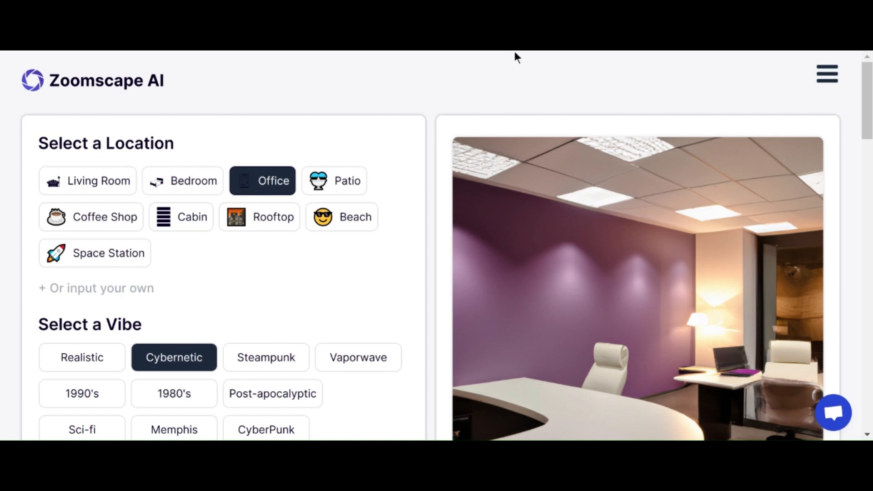
mouse_move(186, 116)
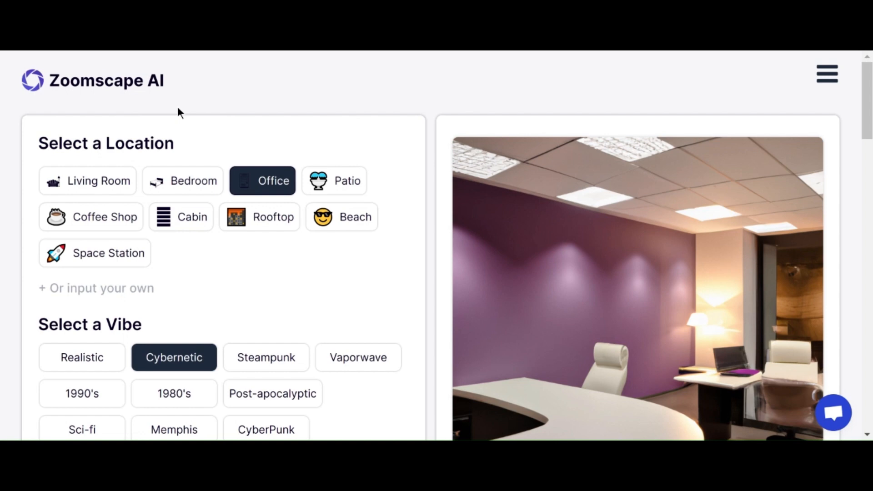
mouse_move(192, 103)
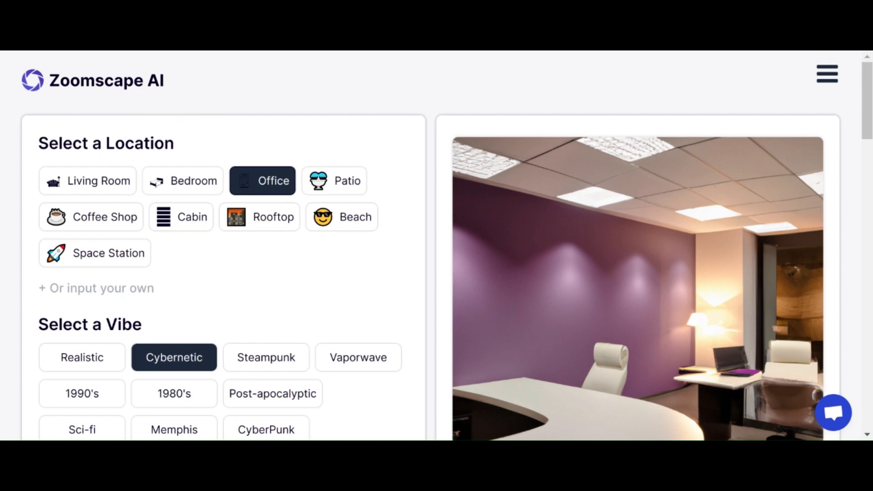
mouse_move(129, 89)
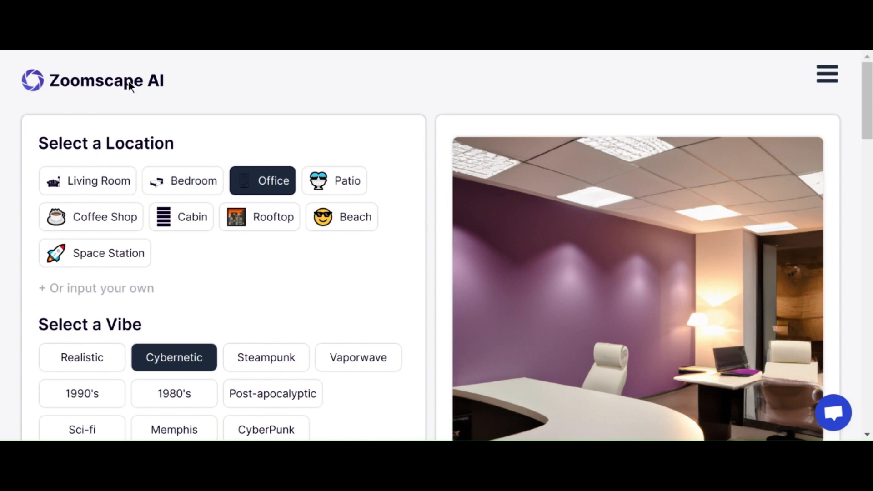
mouse_move(256, 273)
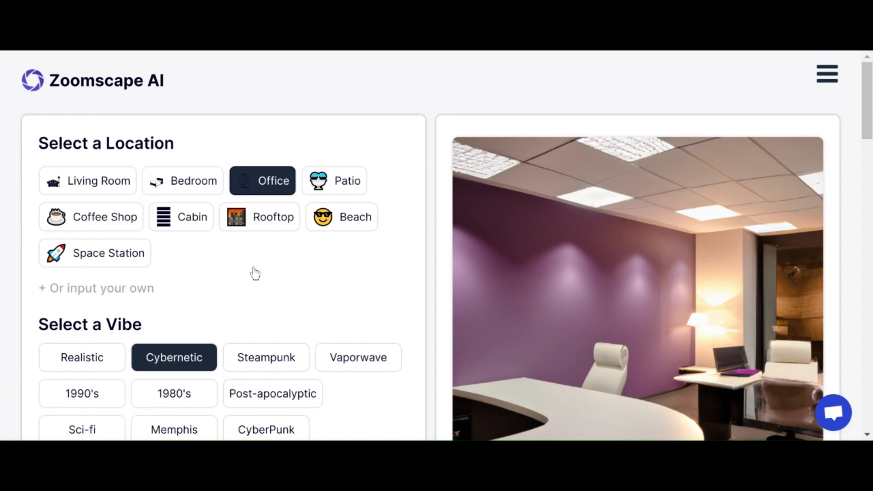
mouse_move(281, 307)
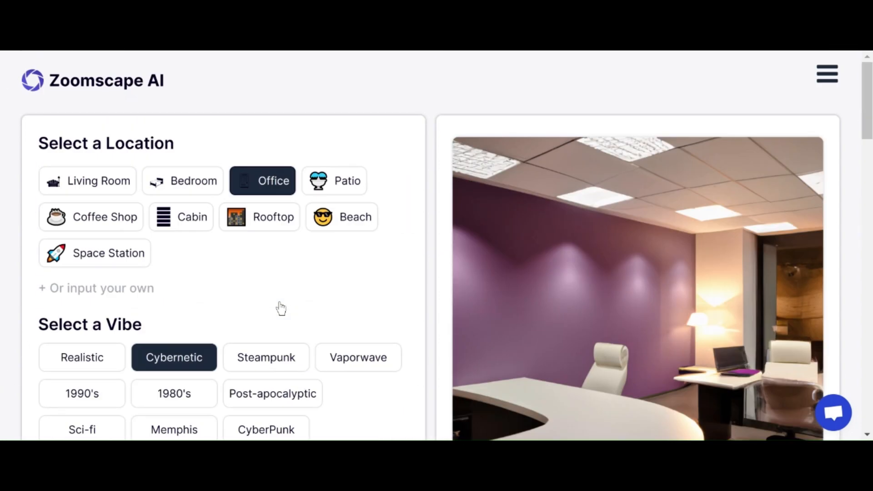
mouse_move(72, 160)
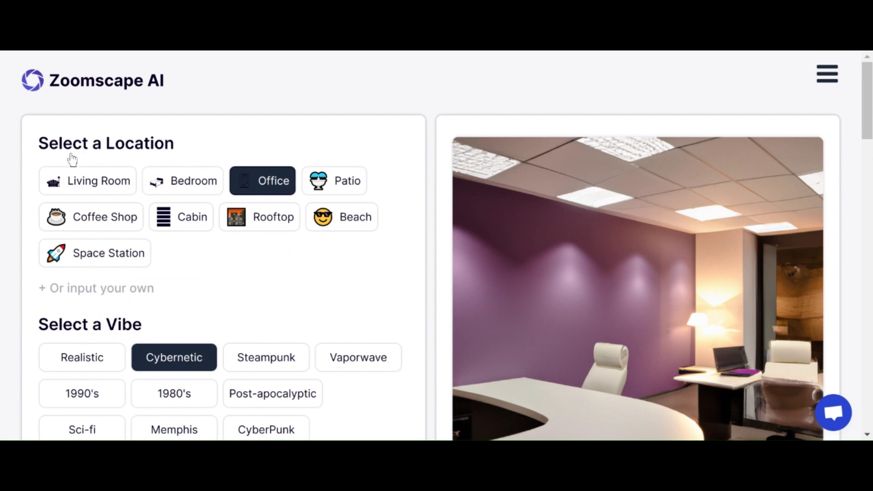
mouse_move(99, 191)
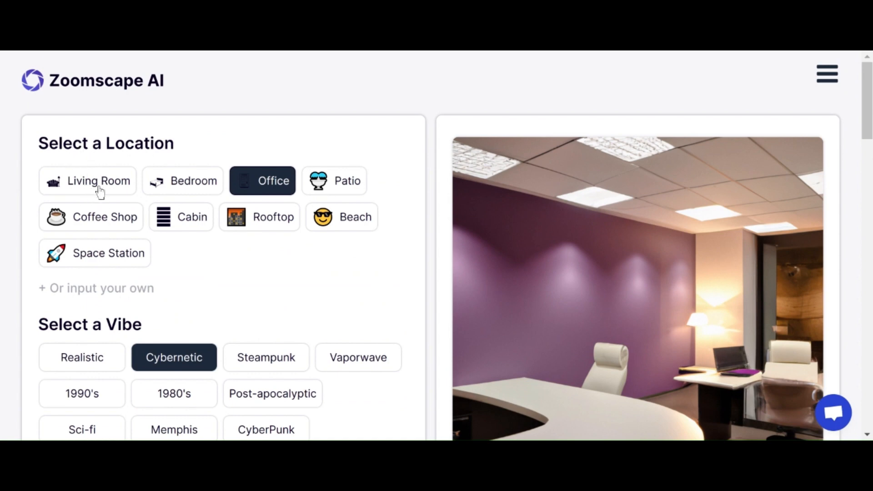
mouse_move(270, 192)
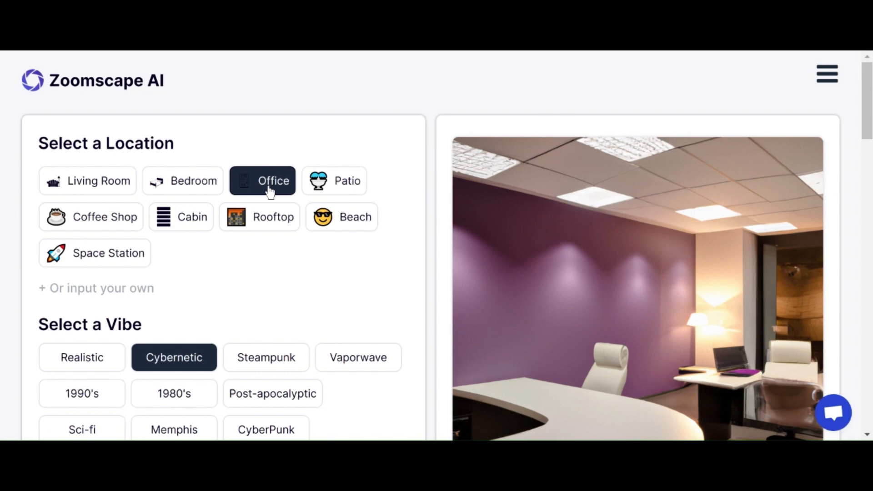
mouse_move(103, 212)
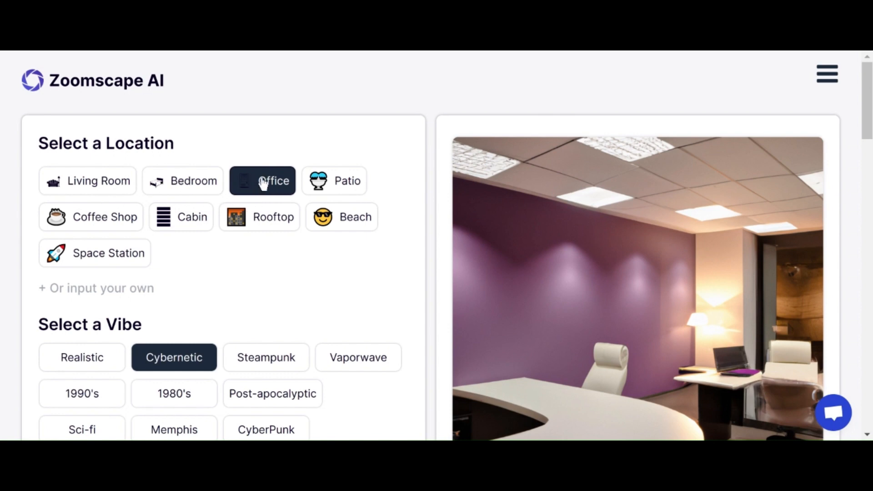
Pick Realistic, then switch the vibe to Post-apocalyptic and the lighting to Soft.
scroll(down, 3)
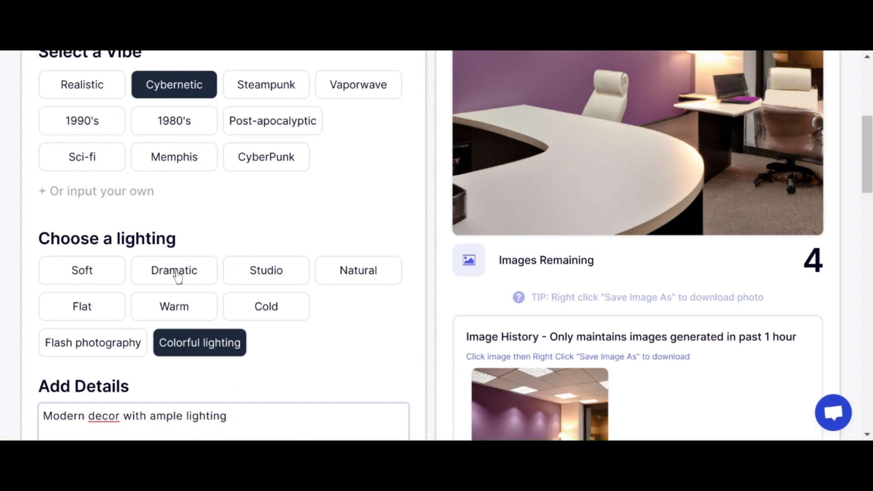
scroll(up, 3)
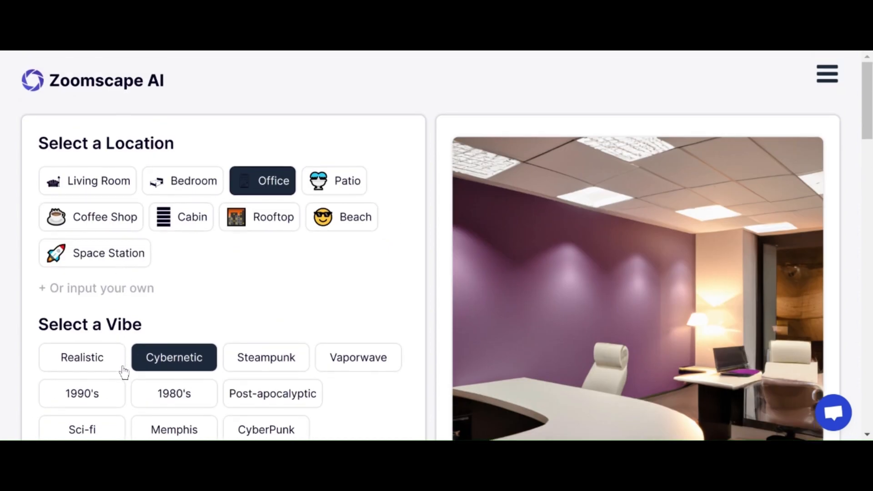
mouse_move(63, 345)
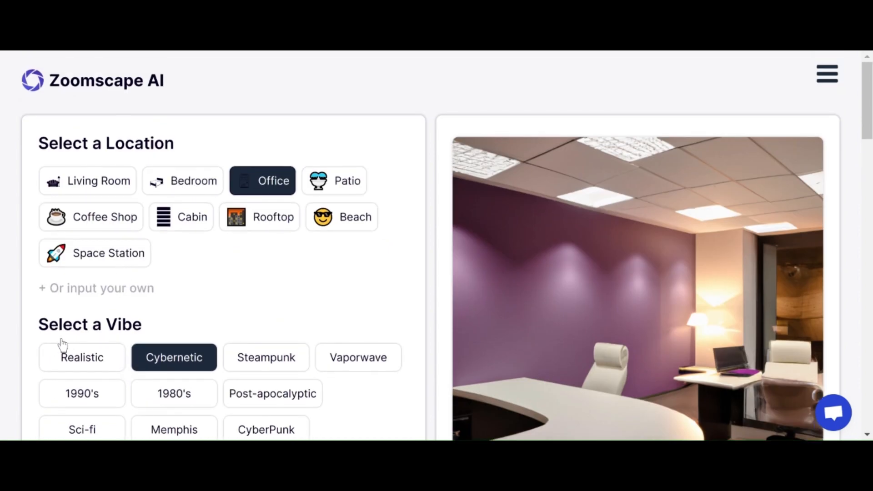
click(82, 357)
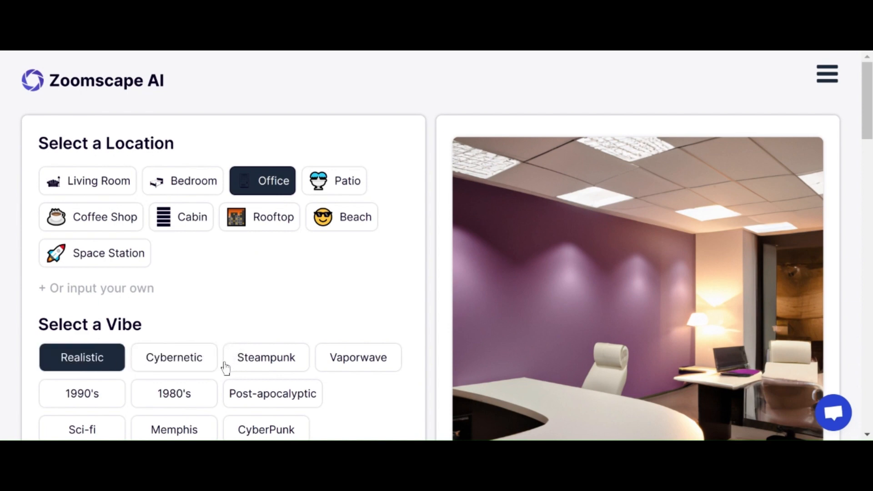
scroll(down, 3)
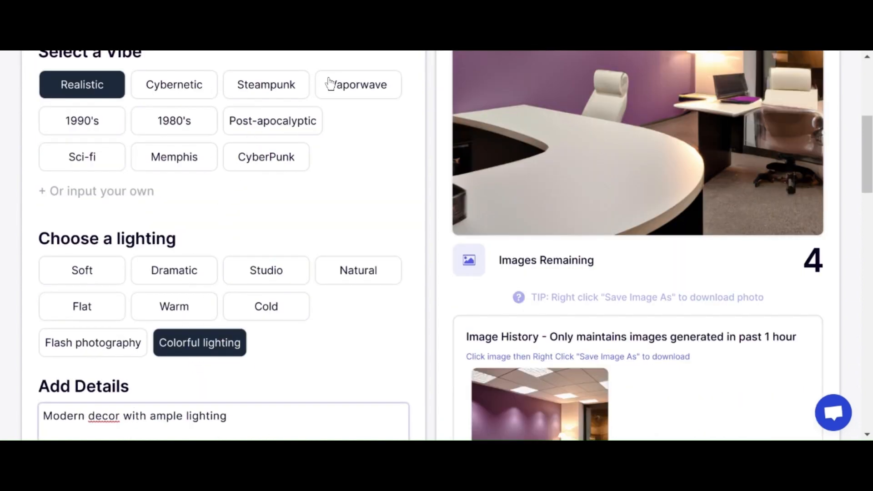
mouse_move(67, 136)
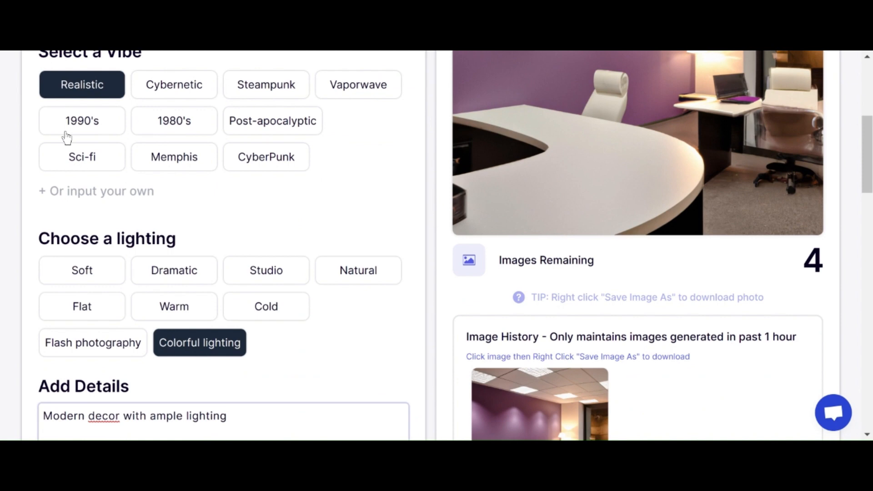
mouse_move(191, 138)
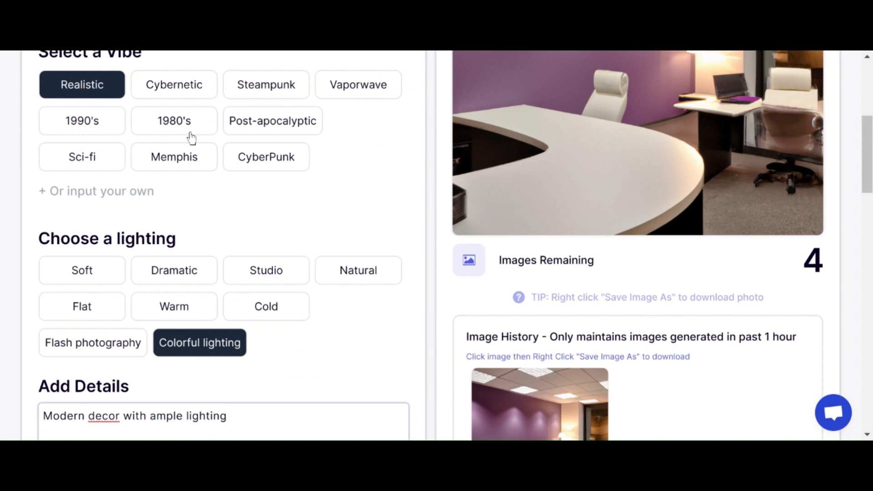
mouse_move(211, 125)
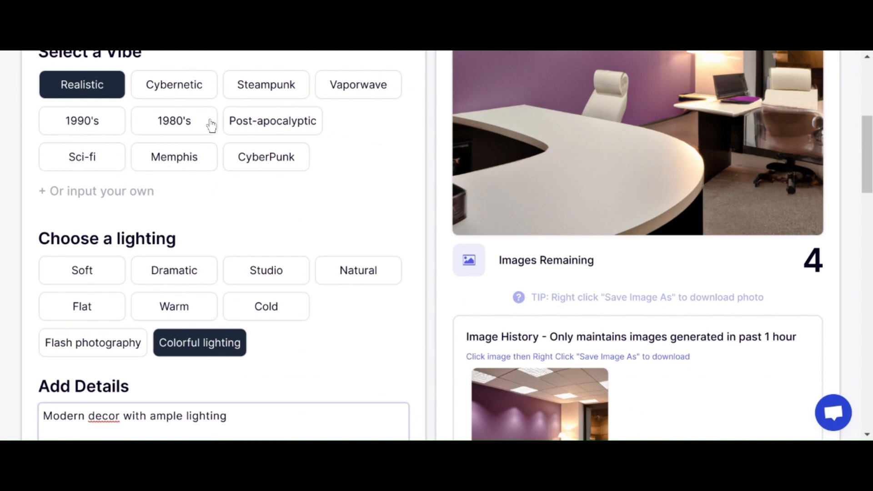
mouse_move(226, 102)
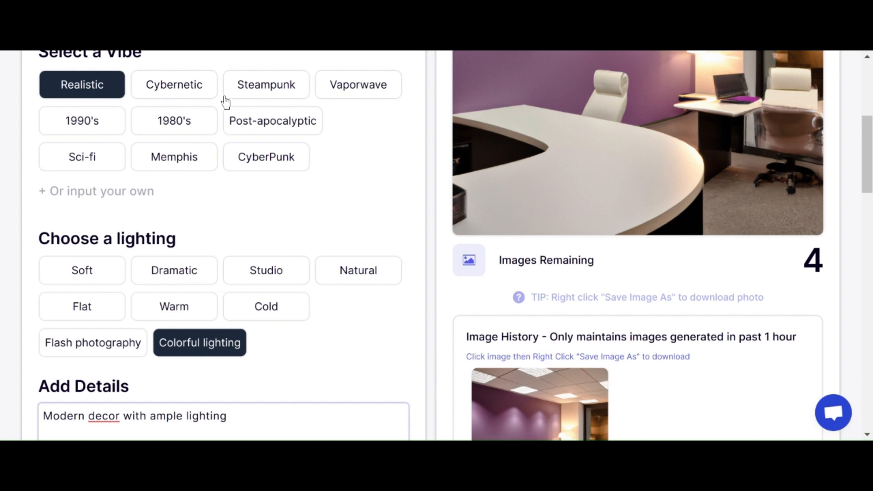
mouse_move(265, 132)
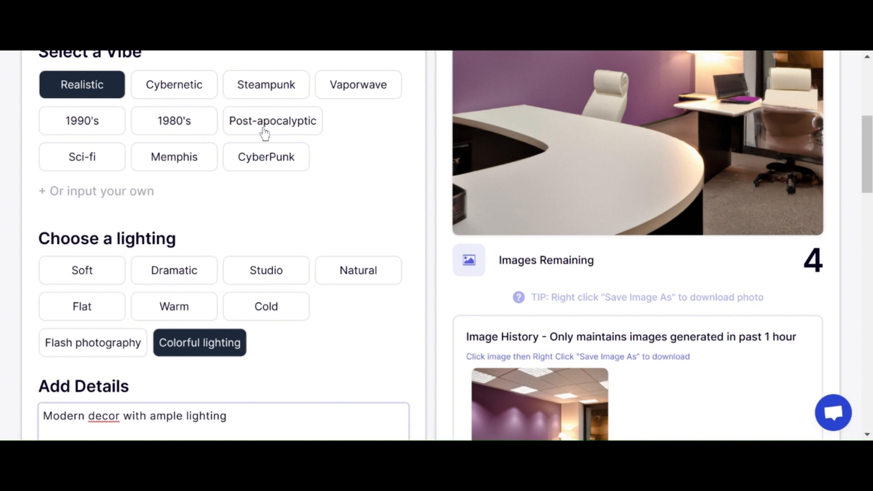
click(273, 121)
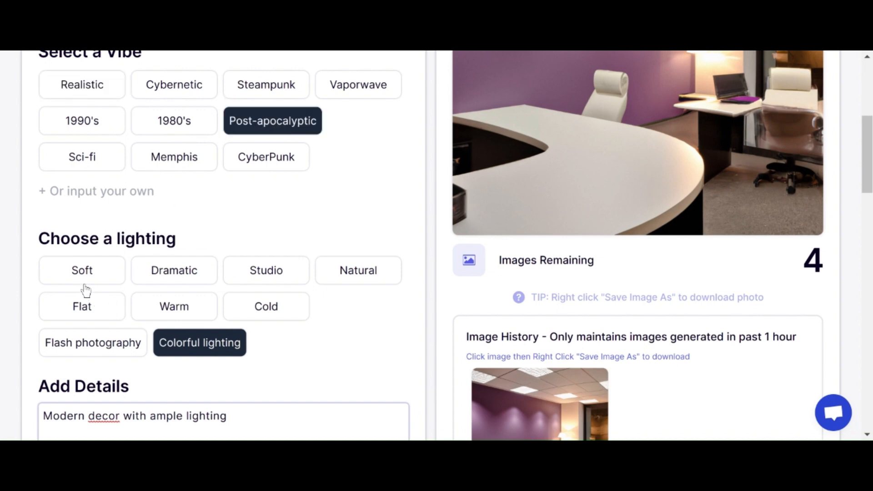
mouse_move(160, 277)
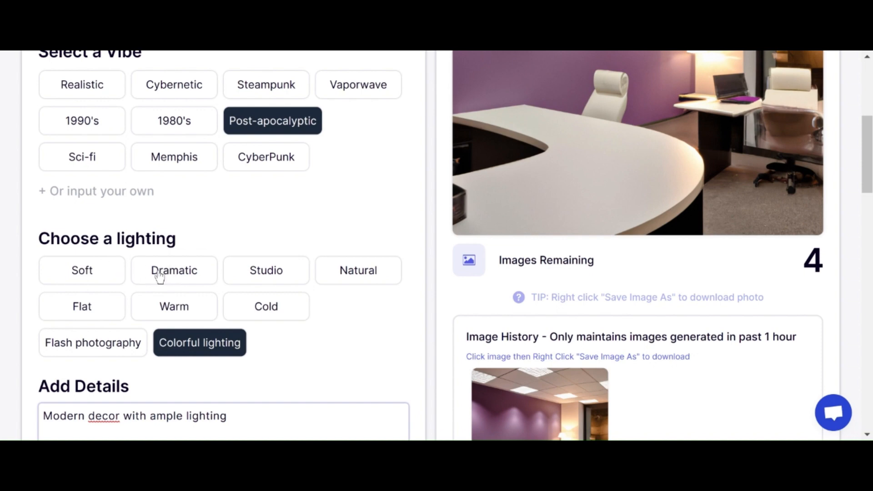
click(82, 270)
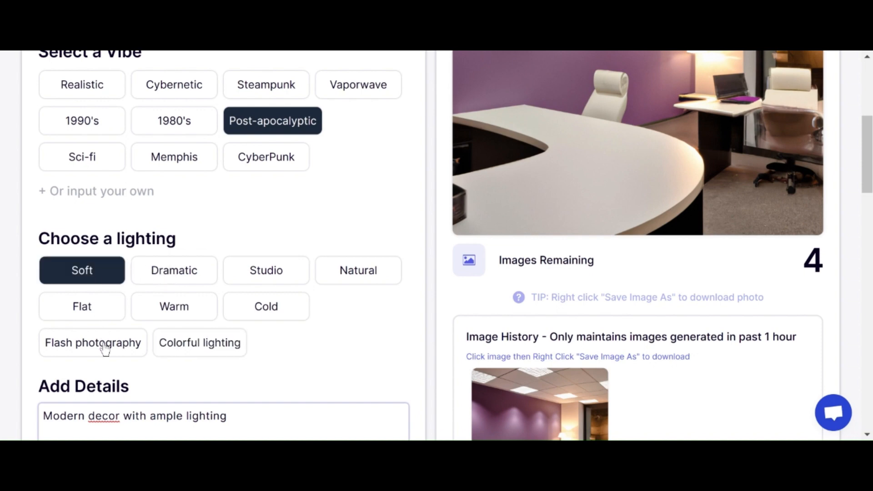
Replace 'Modern' with 'Post apocalyptic', accent 'décor', and append 'and plants'.
scroll(down, 3)
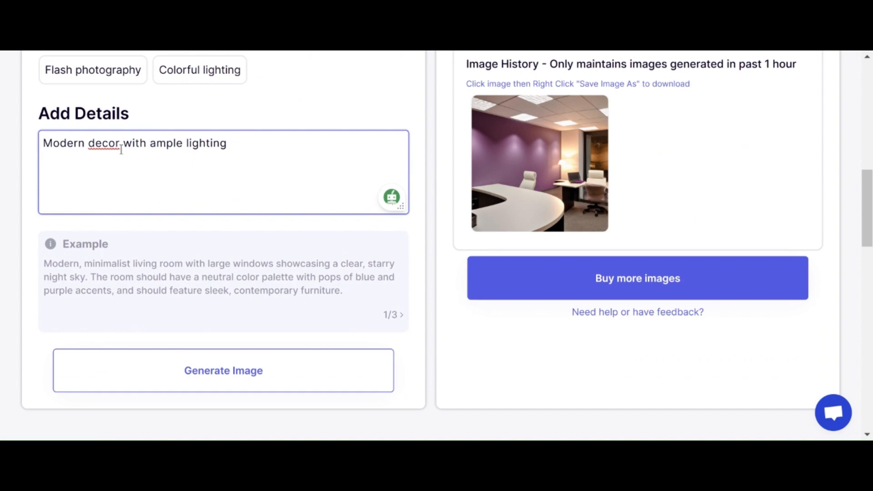
double_click(63, 143)
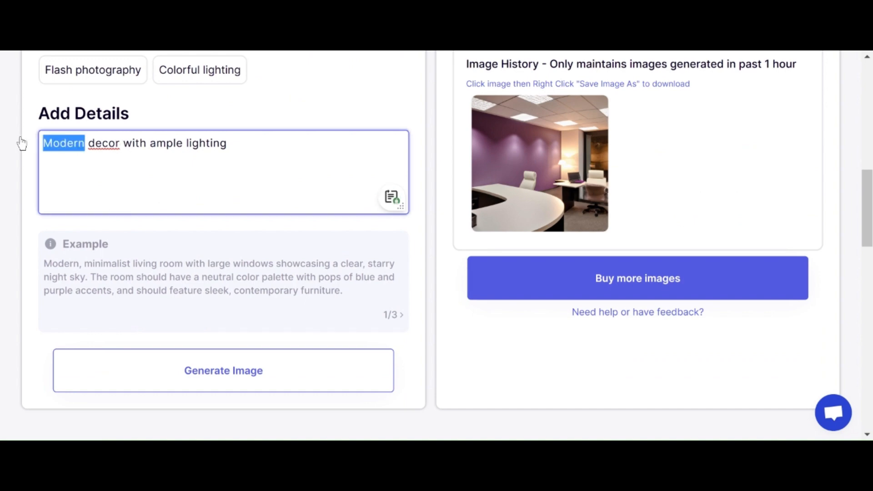
text(Po)
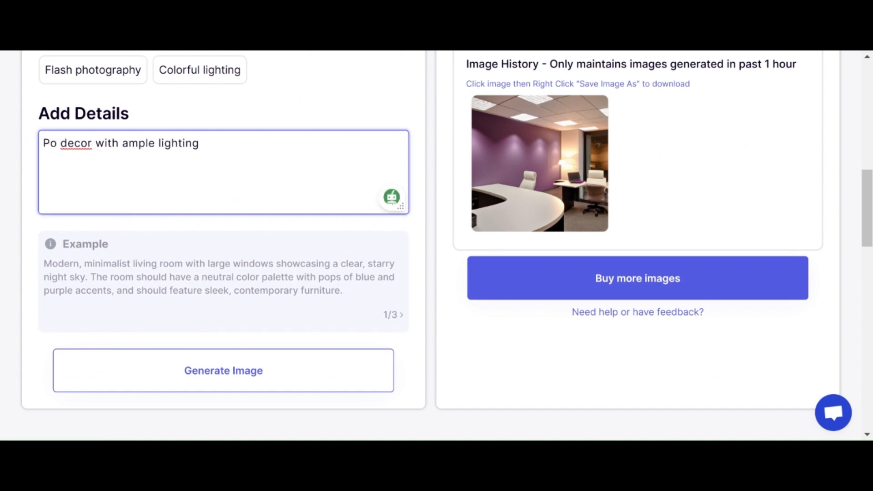
text(st apocaly)
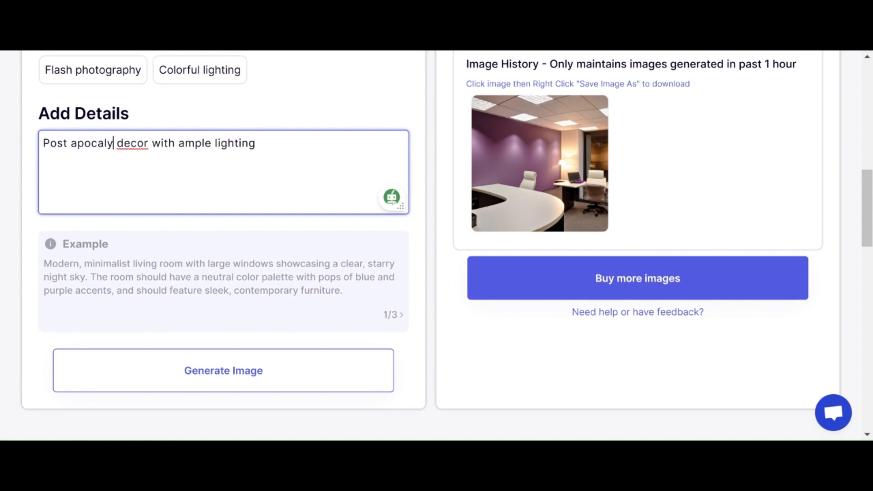
text(ptic)
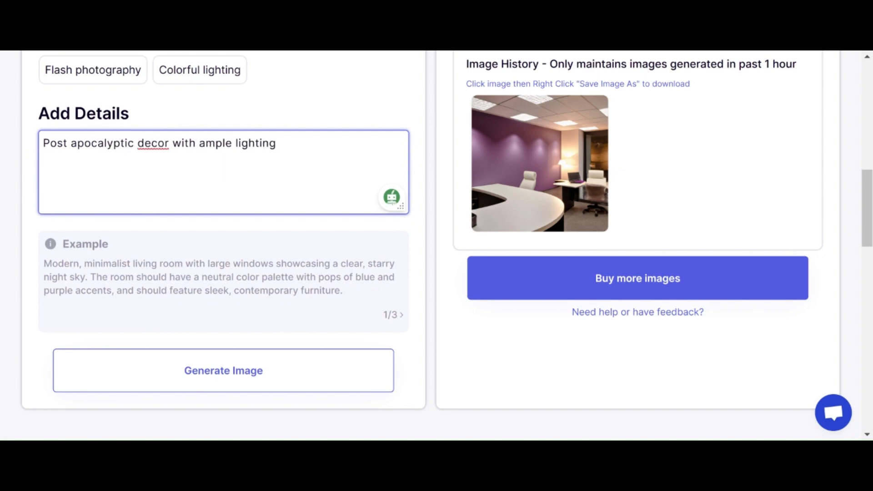
click(391, 198)
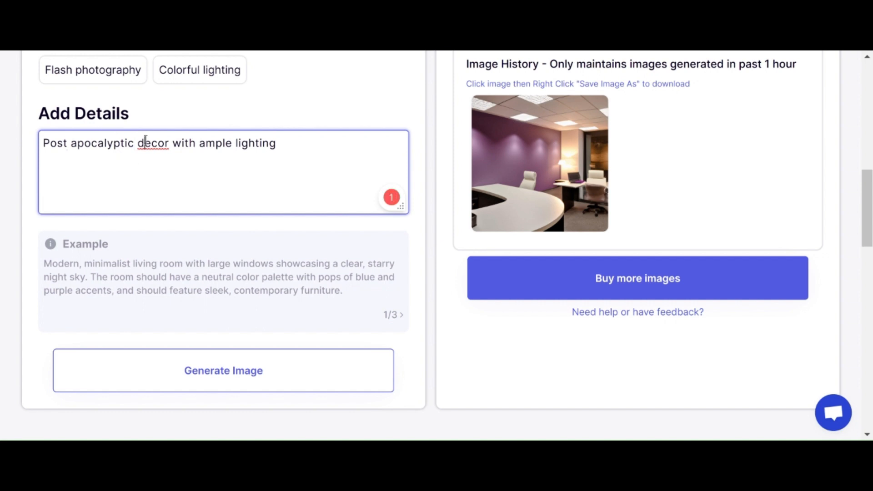
text(é)
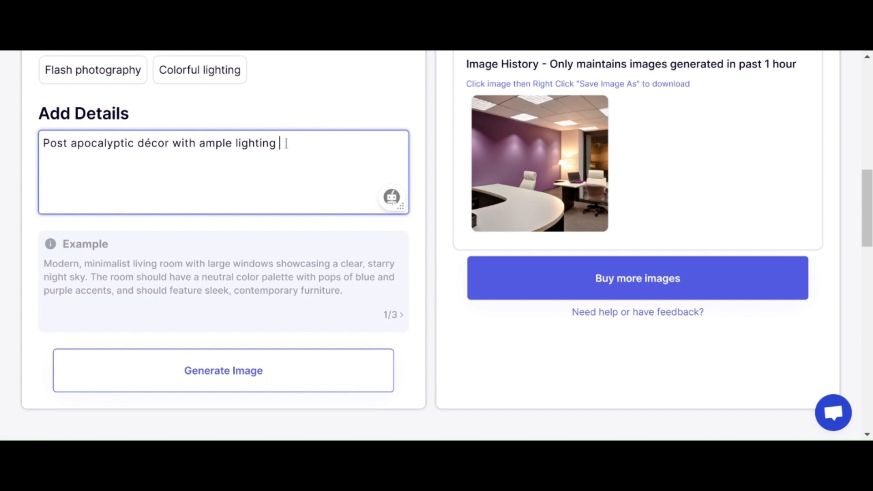
text(and pl)
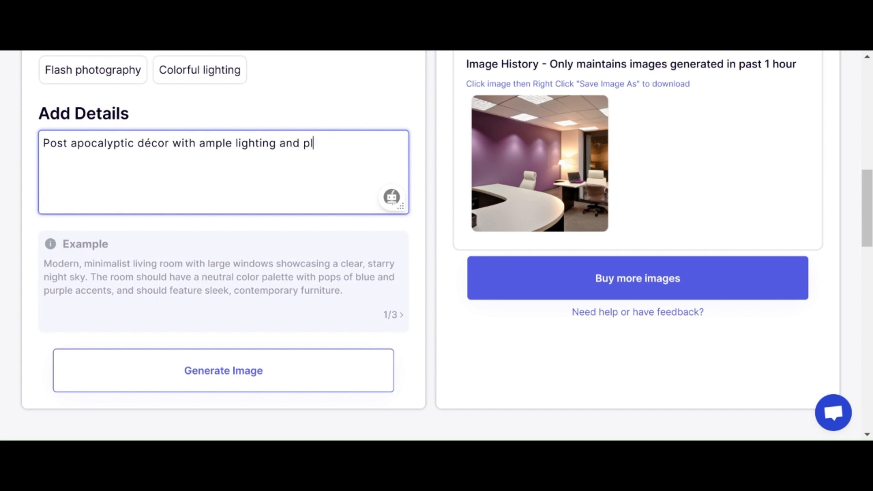
text(ants)
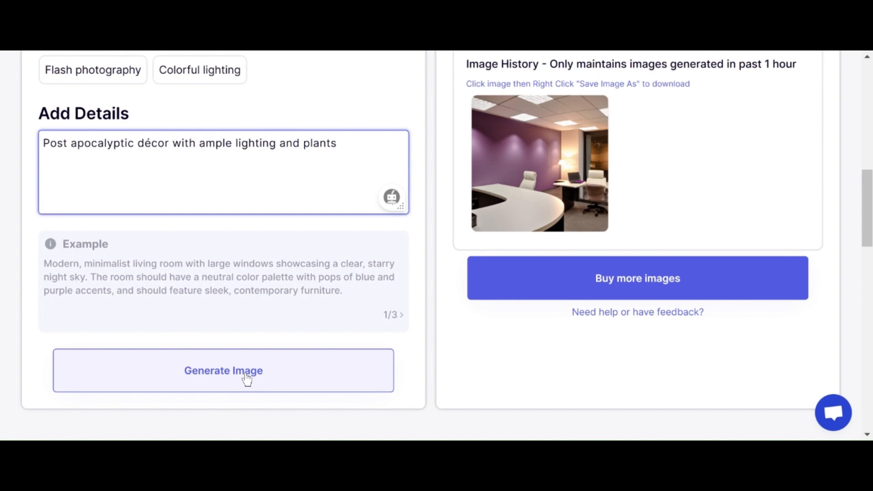
Submit the post-apocalyptic décor with plants description via Generate Image.
click(223, 370)
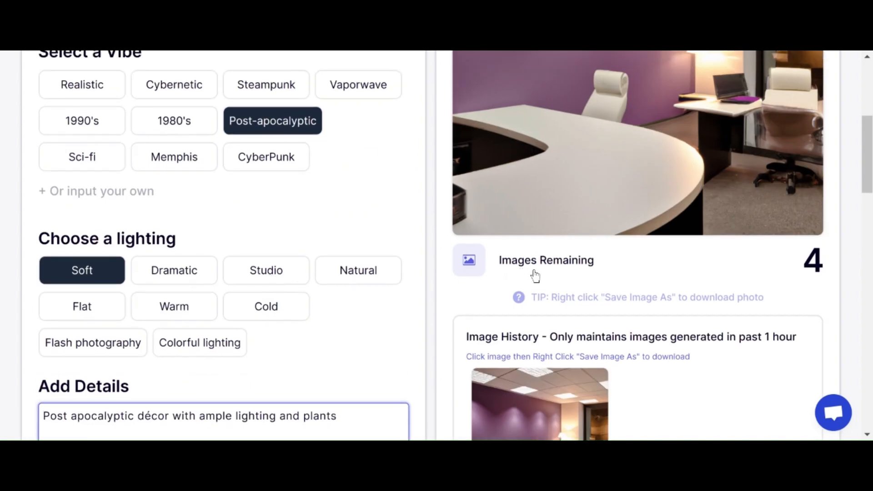
mouse_move(492, 276)
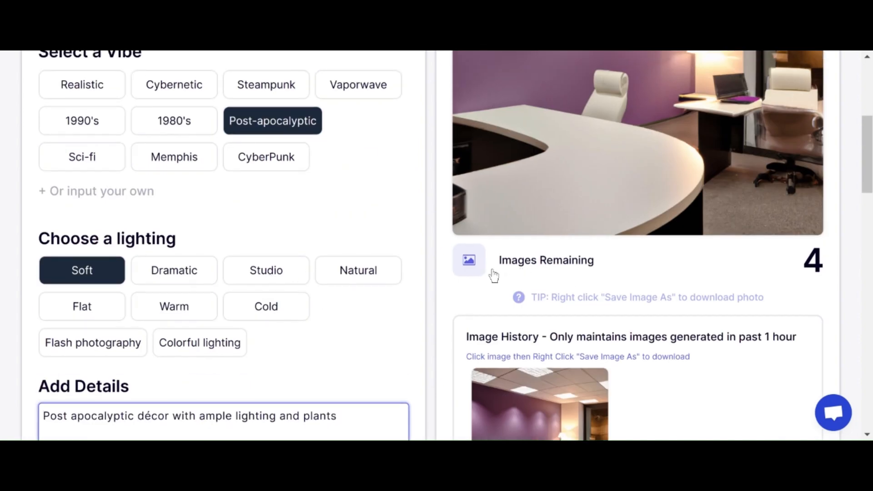
scroll(up, 3)
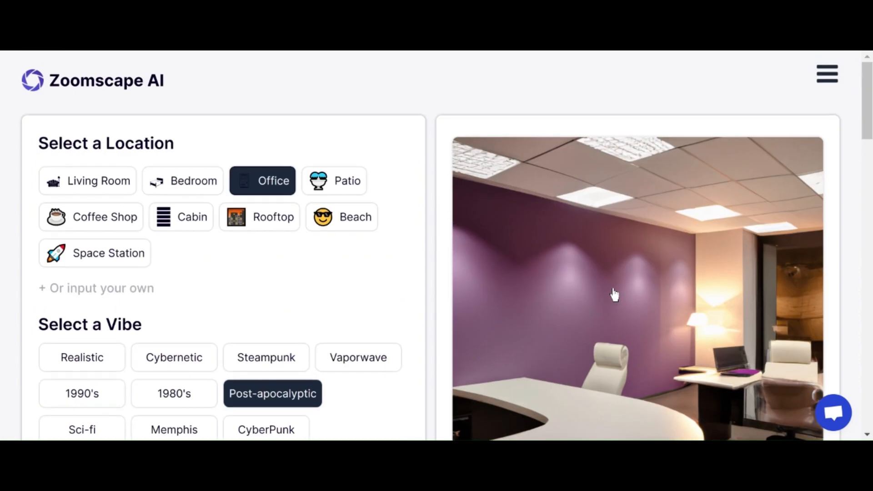
scroll(down, 3)
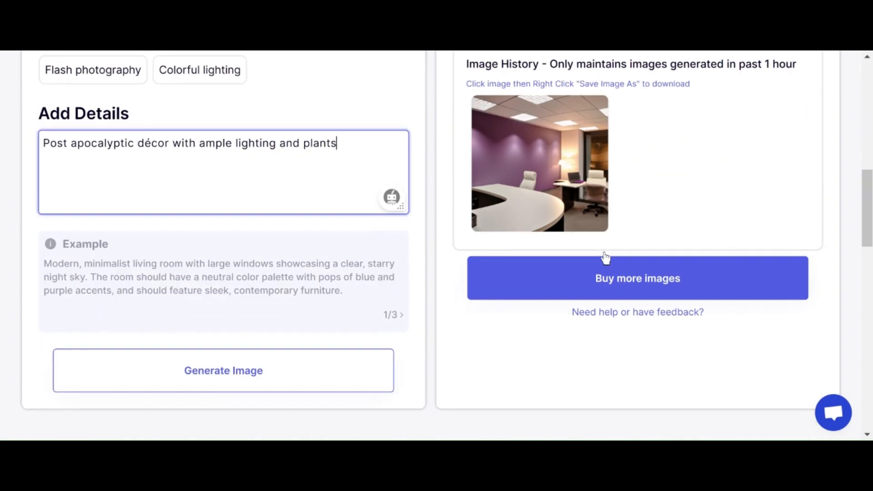
mouse_move(570, 270)
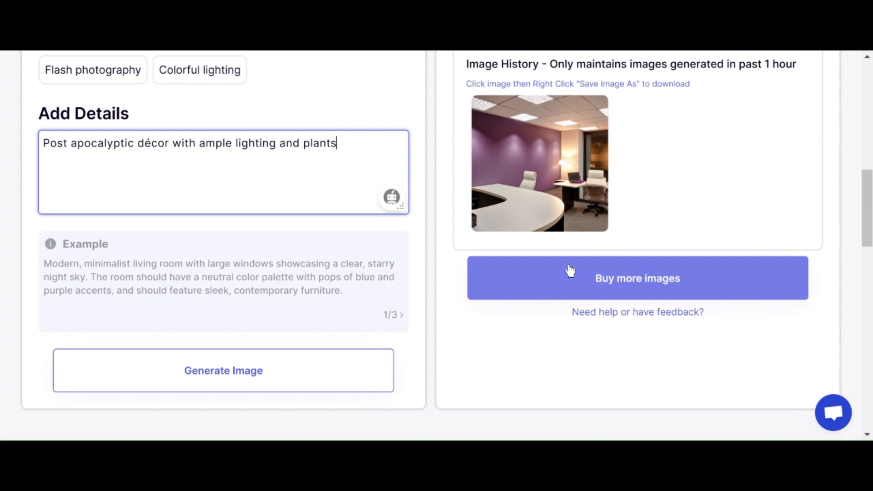
mouse_move(223, 370)
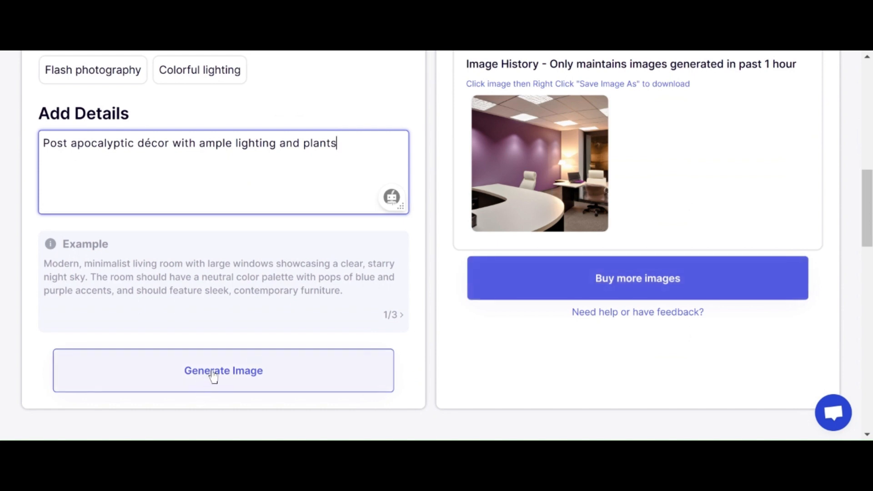
click(223, 371)
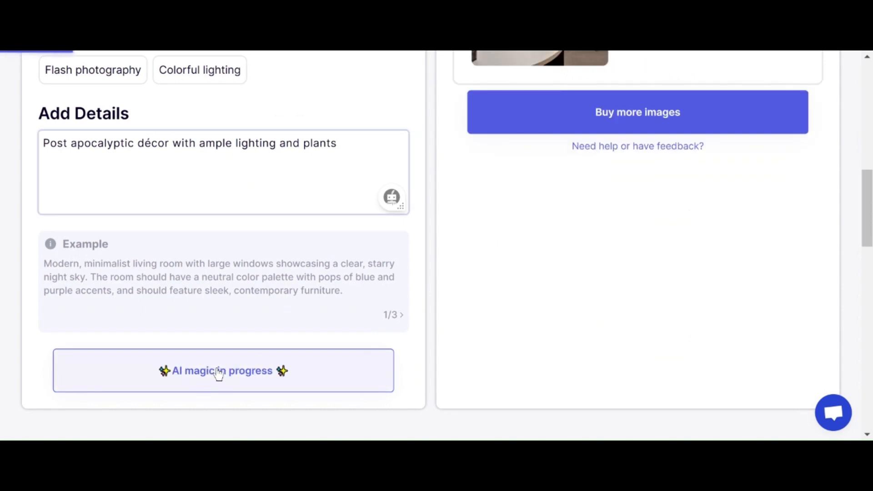
mouse_move(93, 298)
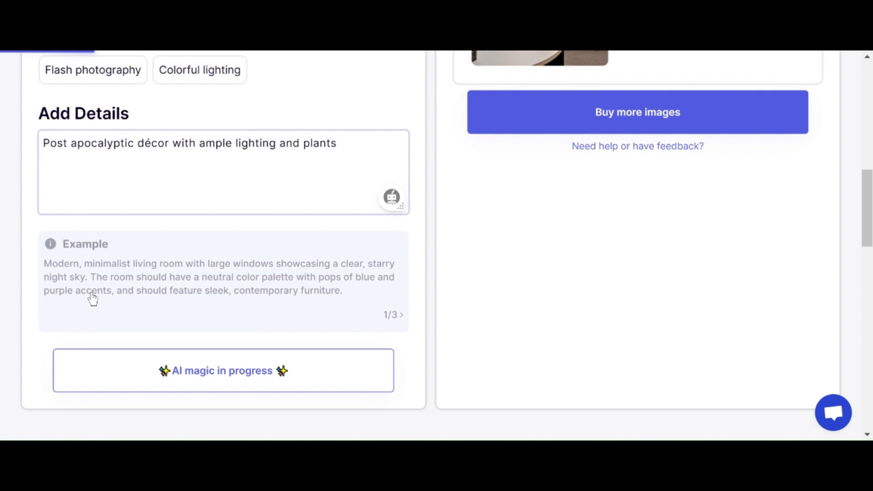
mouse_move(250, 356)
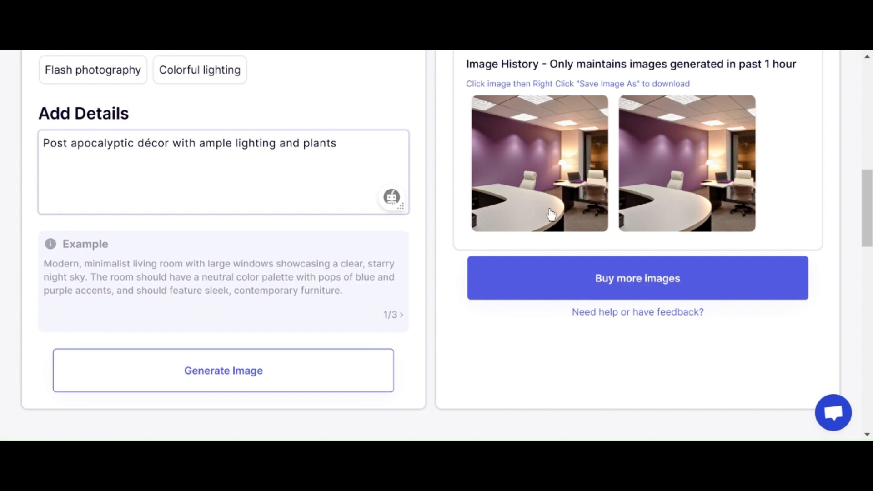
Scroll to review the generated post-apocalyptic office image and the three images remaining.
scroll(up, 3)
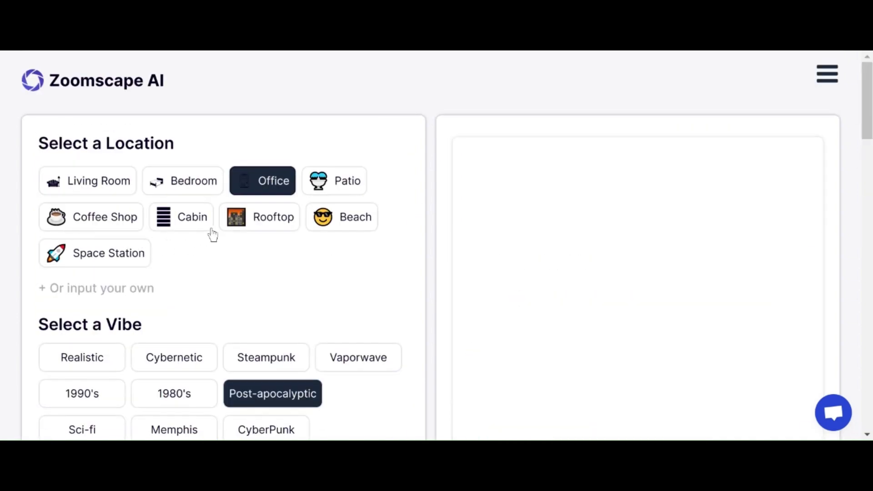
mouse_move(213, 199)
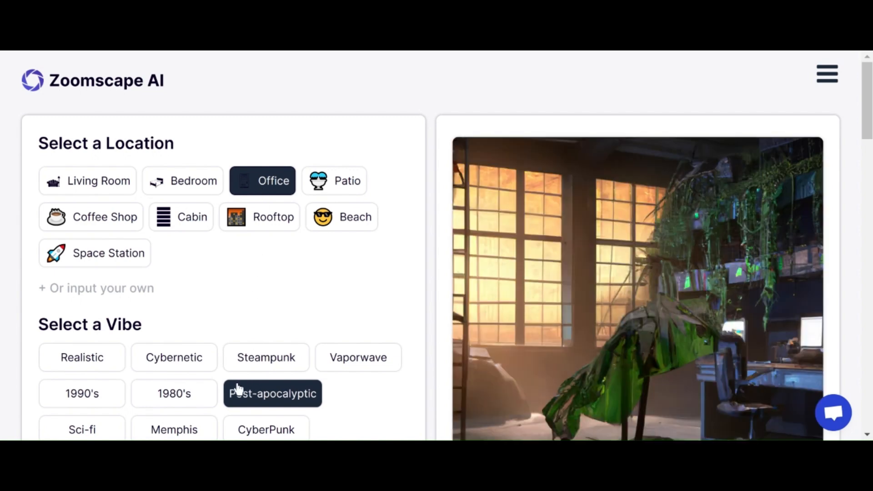
mouse_move(518, 251)
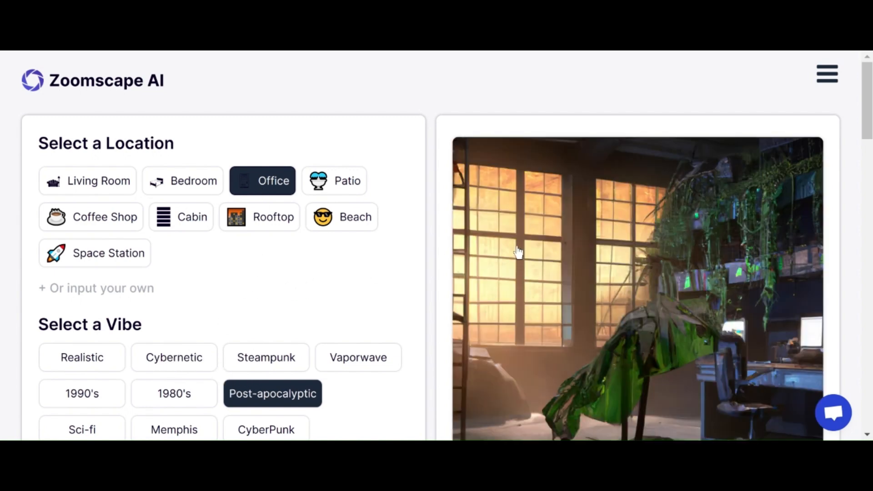
mouse_move(555, 256)
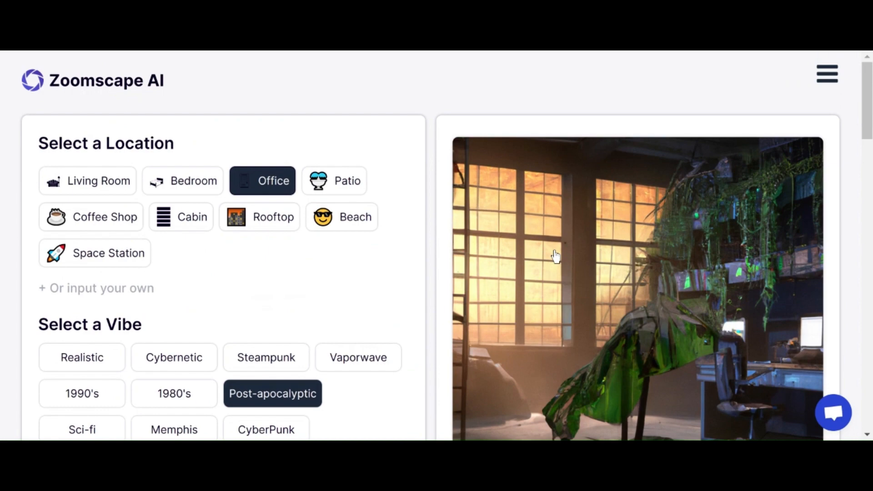
scroll(down, 3)
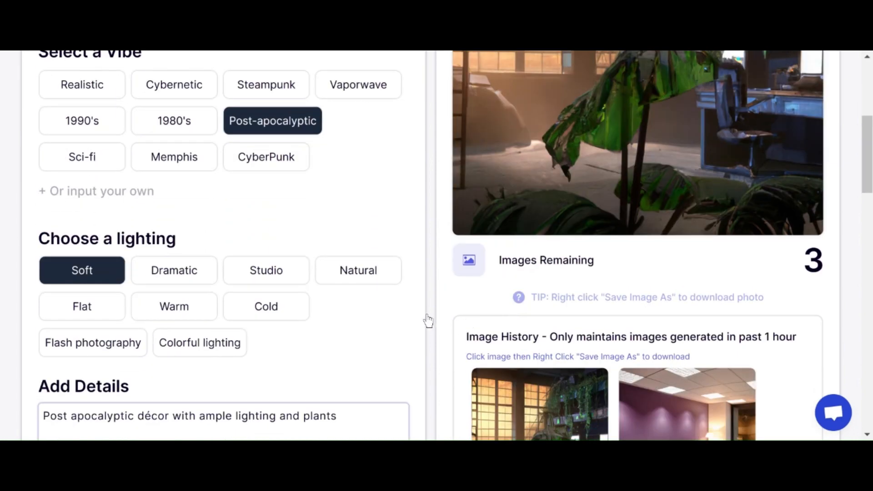
mouse_move(95, 112)
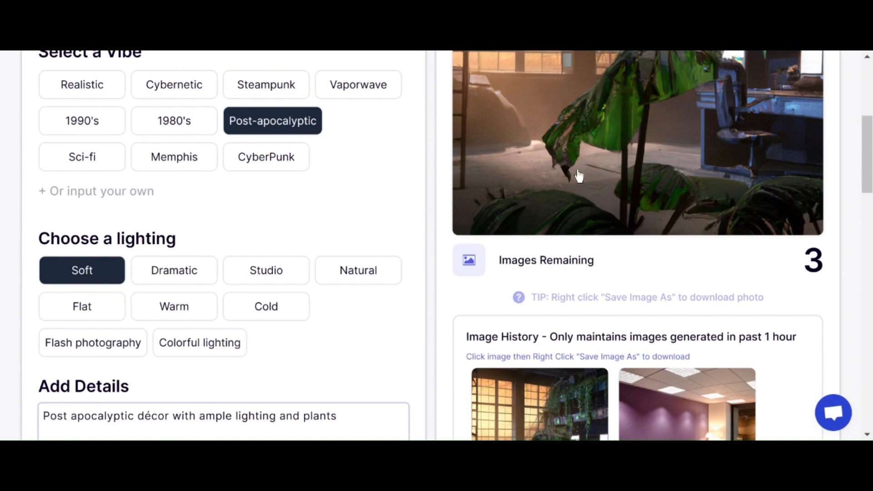
scroll(up, 3)
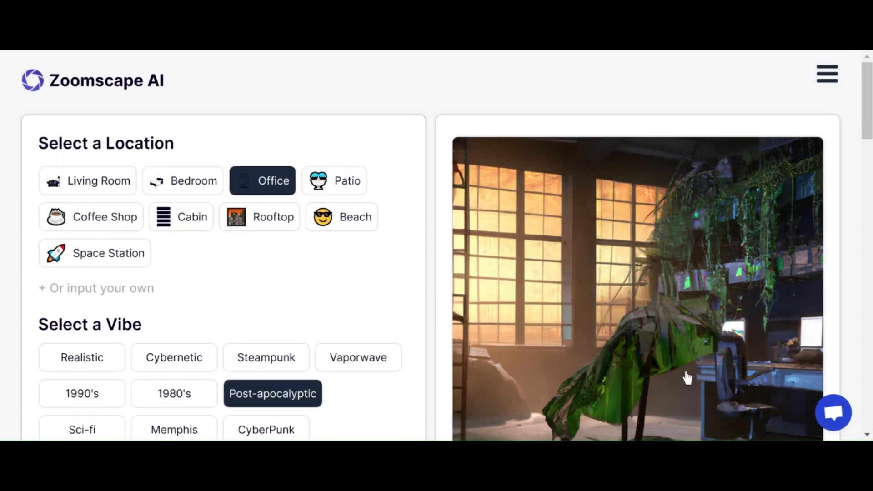
scroll(down, 3)
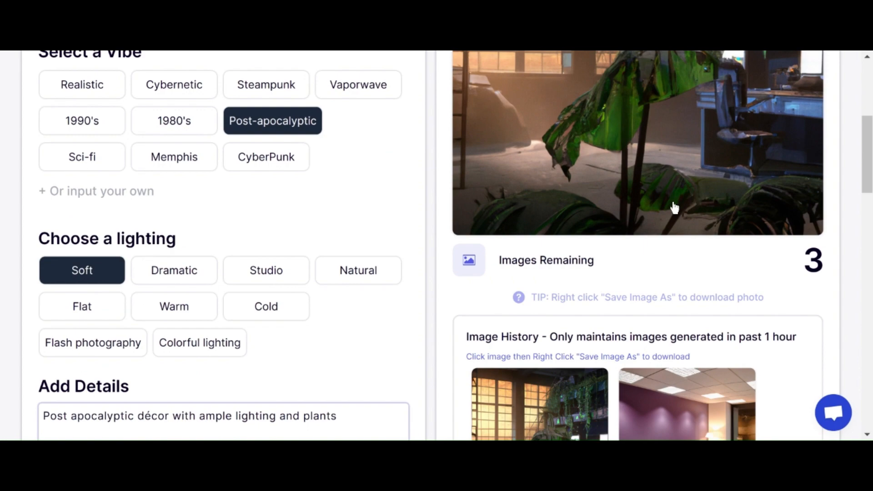
scroll(up, 3)
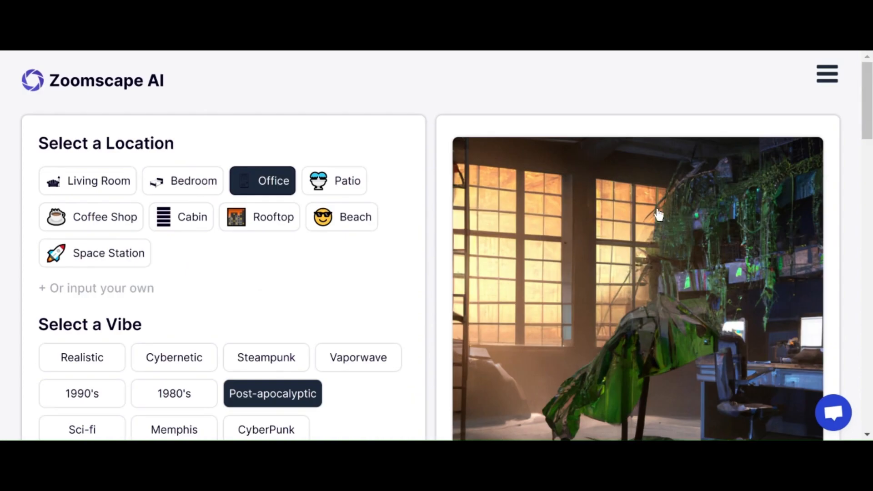
mouse_move(278, 307)
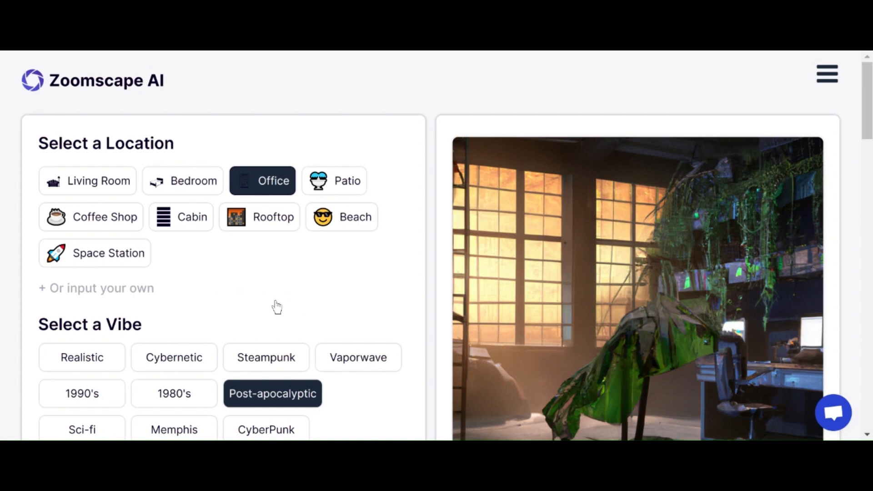
mouse_move(108, 226)
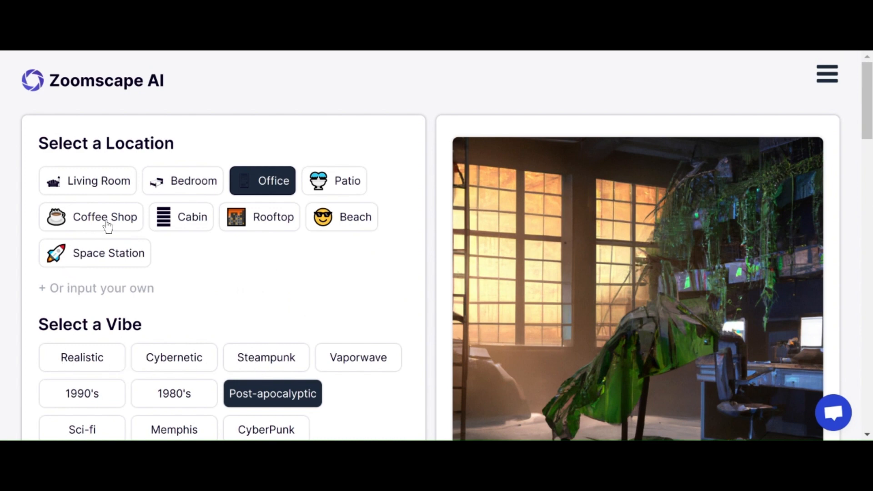
mouse_move(89, 169)
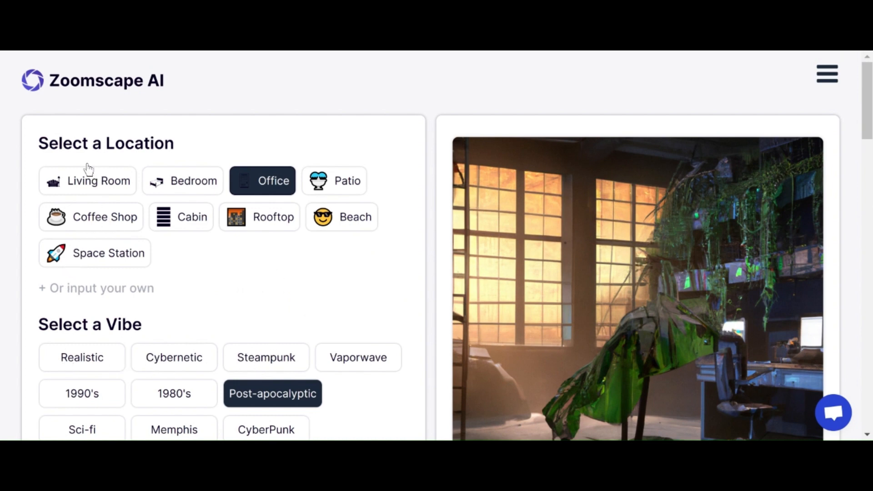
Choose Living Room as the location and CyberPunk as the vibe.
click(88, 181)
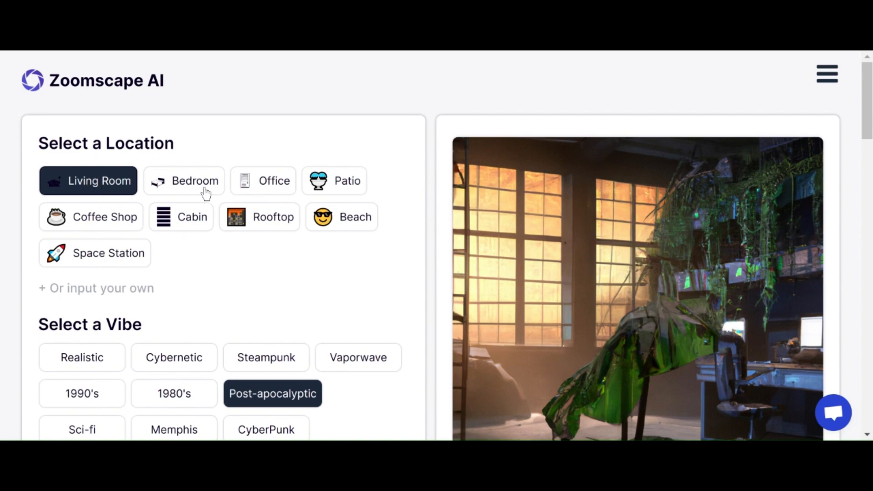
scroll(down, 3)
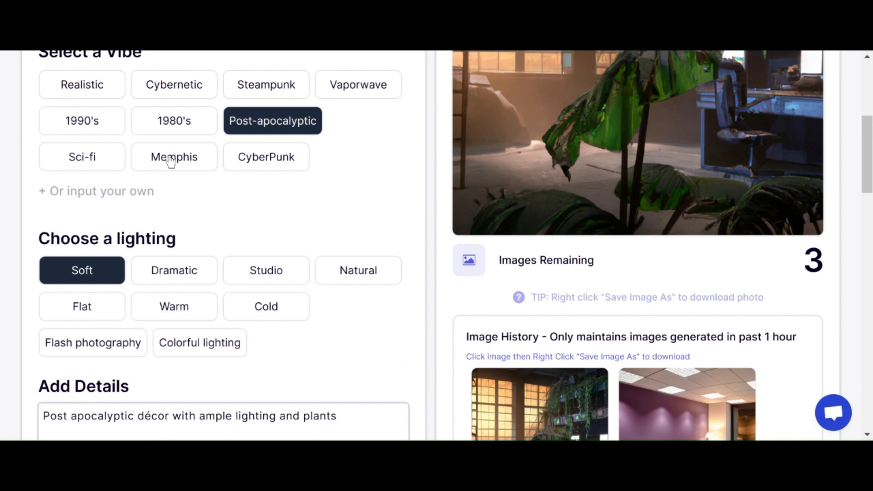
mouse_move(82, 109)
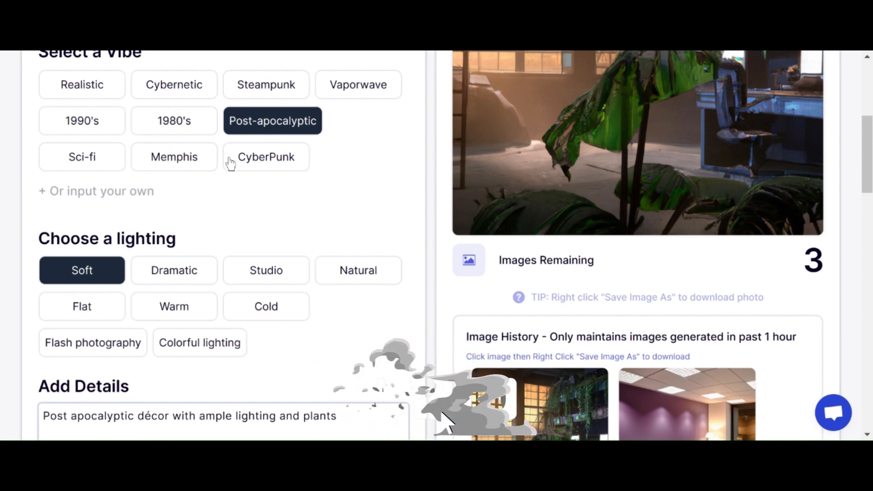
click(265, 156)
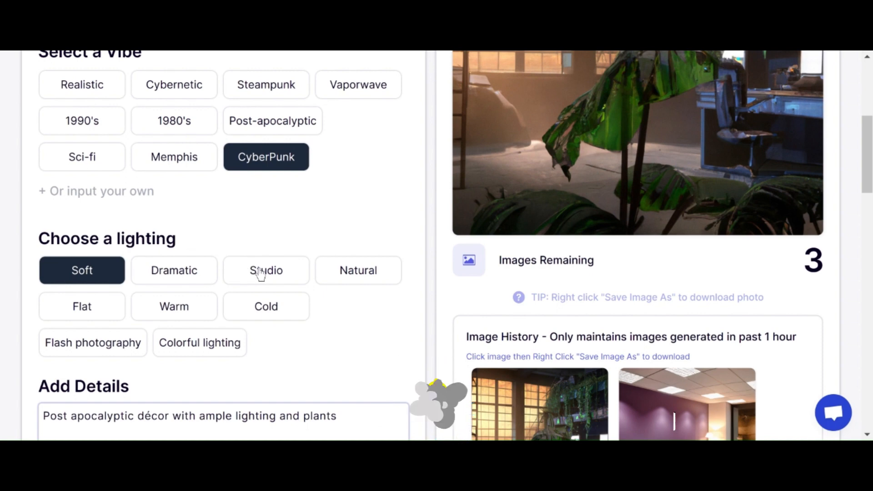
Try Studio and Natural lighting, settling on Colorful lighting.
click(265, 270)
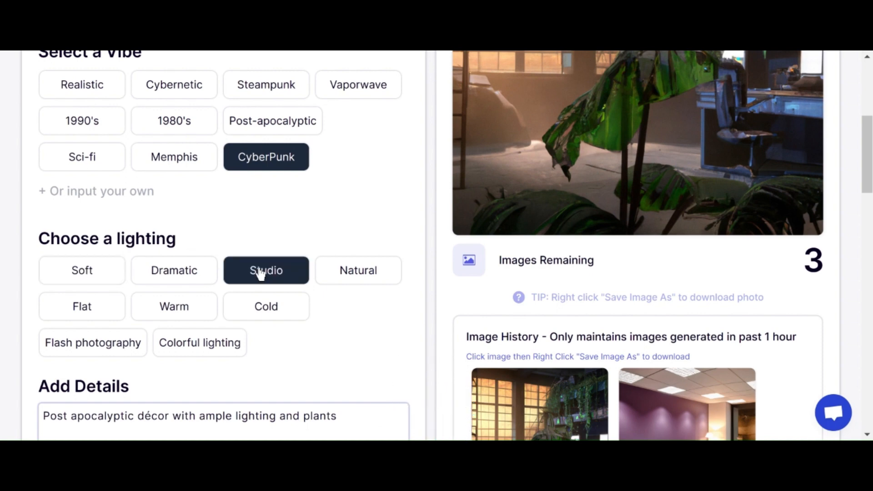
click(357, 270)
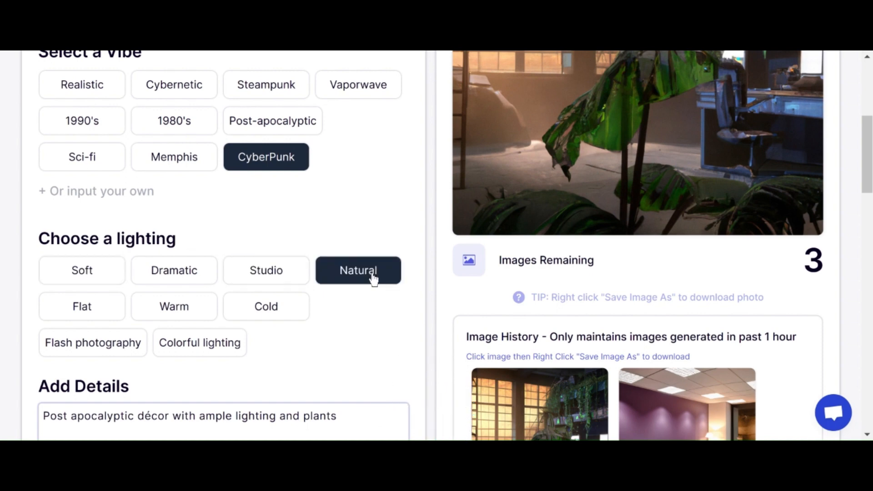
mouse_move(105, 354)
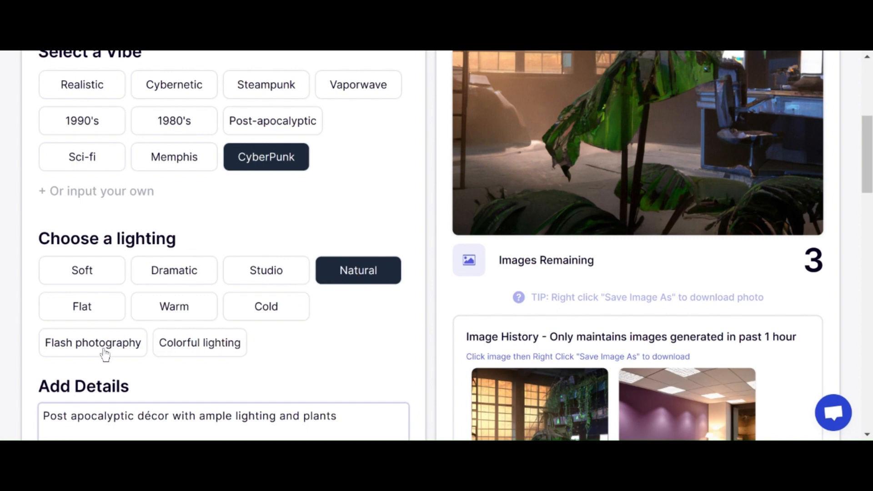
click(199, 342)
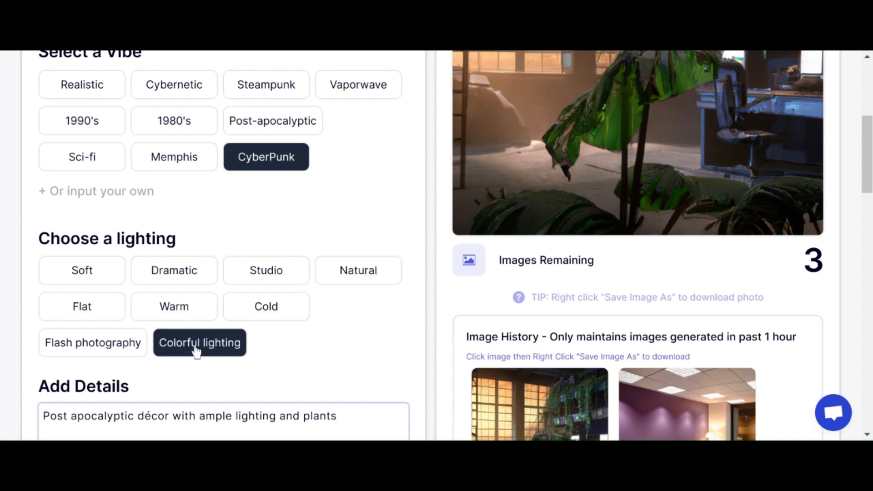
click(358, 270)
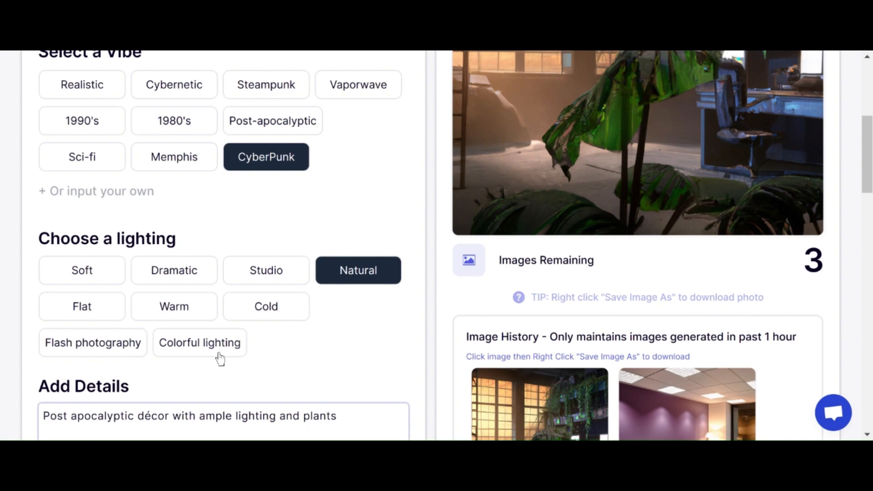
scroll(down, 3)
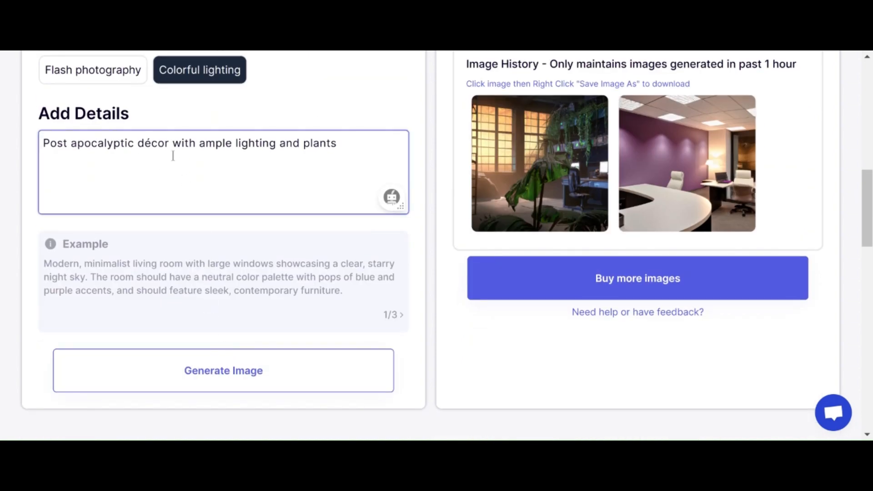
Replace 'Post apocalyptic' with 'Modern' and add 'The colors should be neutral'.
double_click(87, 143)
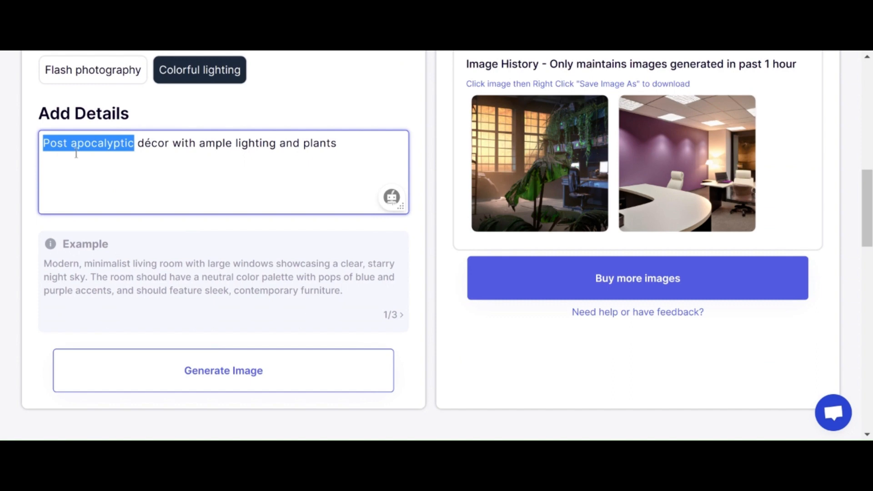
text(Moder)
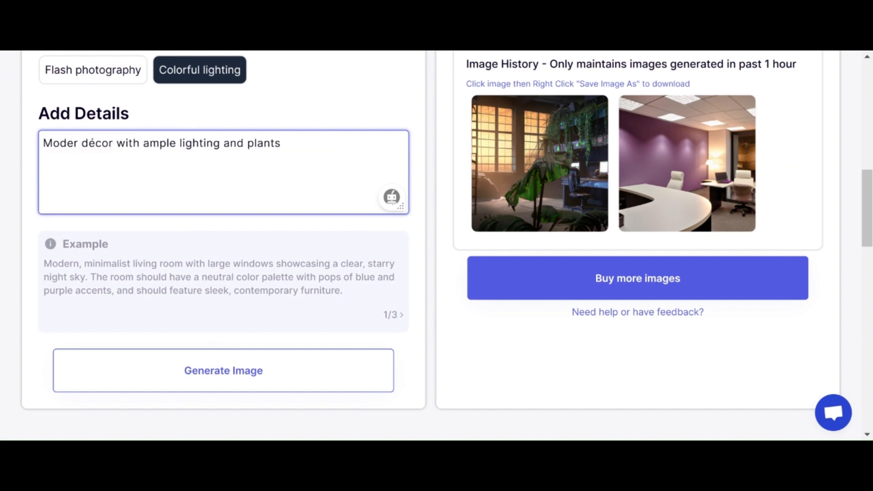
text(n)
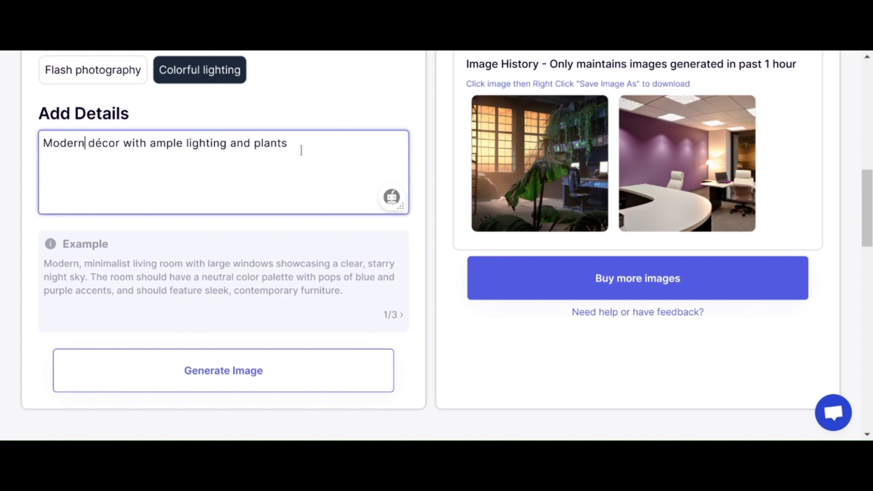
text(.)
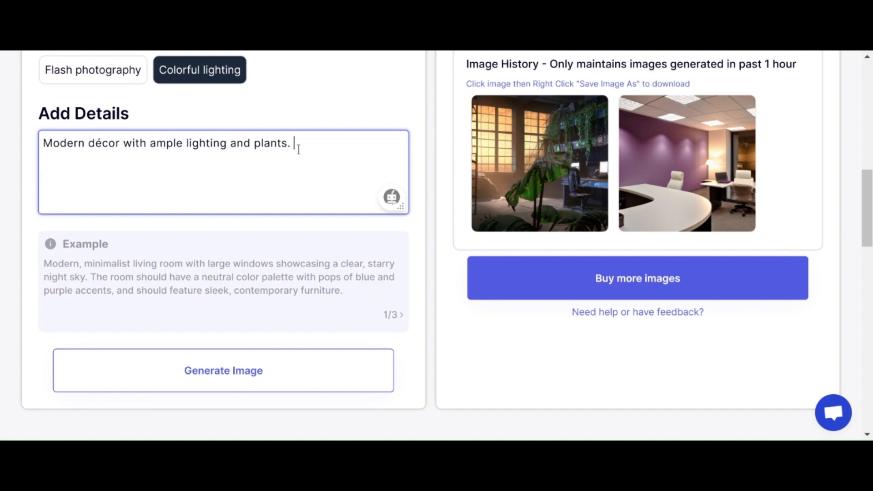
text(R)
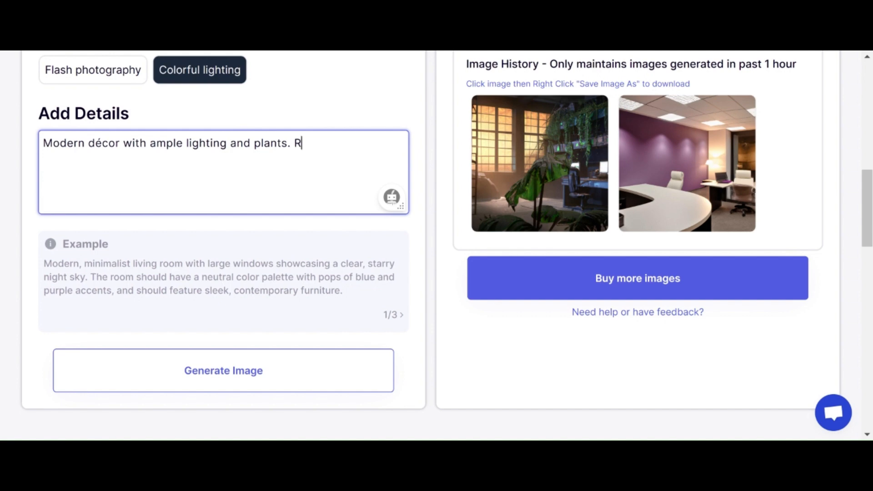
text(The color)
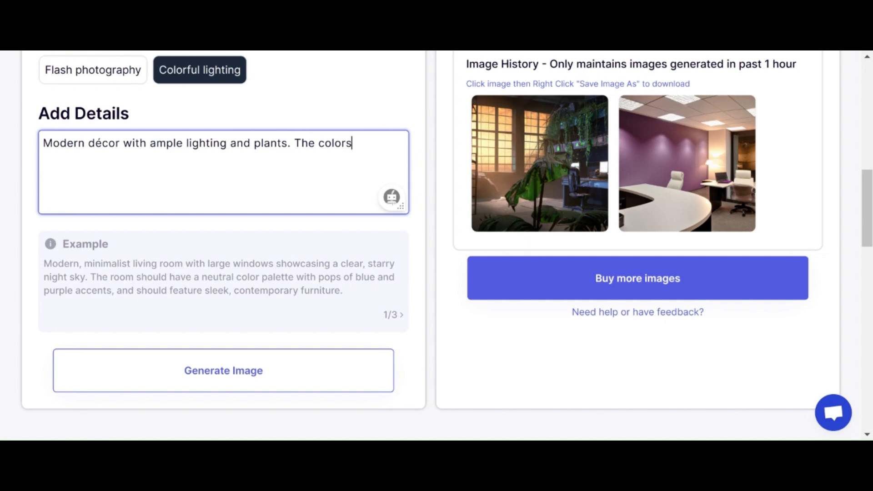
text(shou)
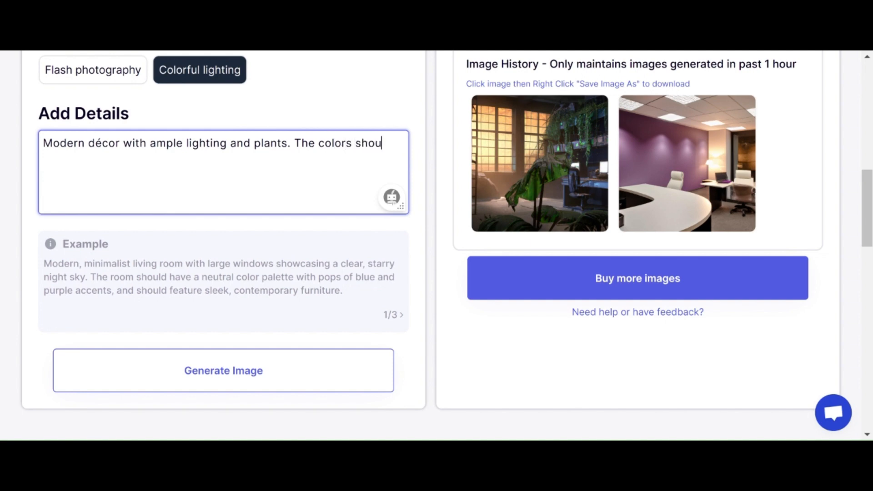
text(ld be)
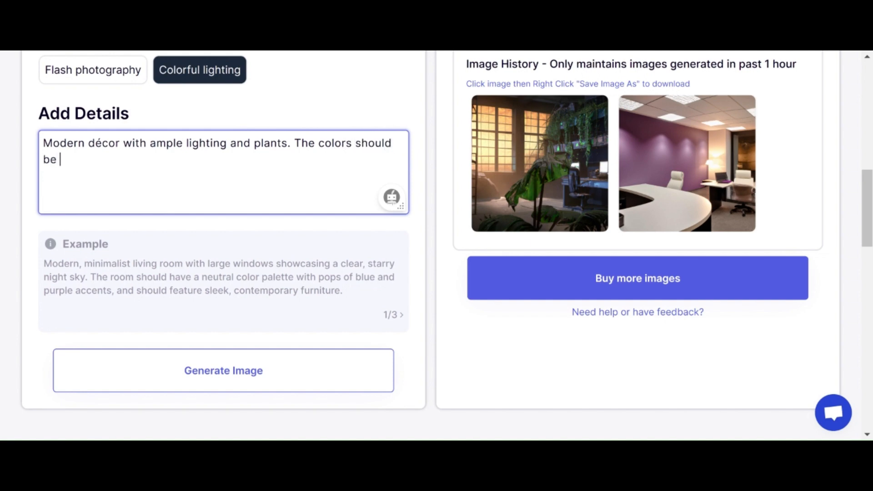
text(neutral)
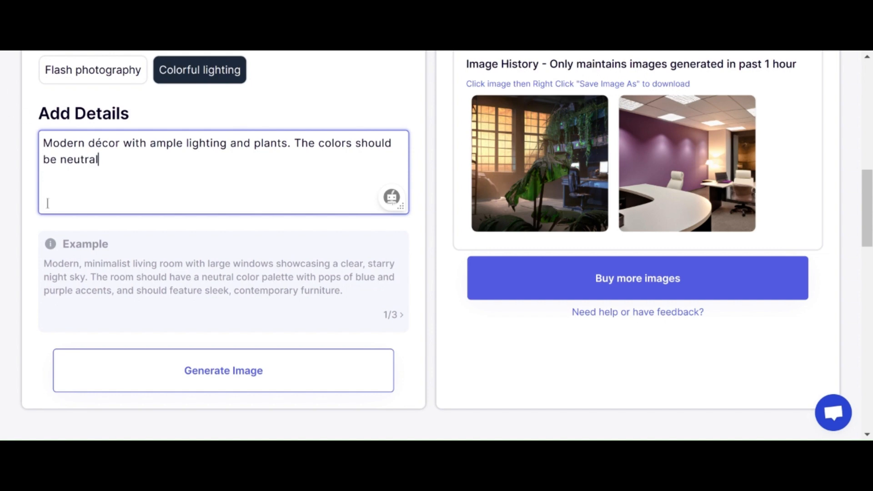
scroll(up, 3)
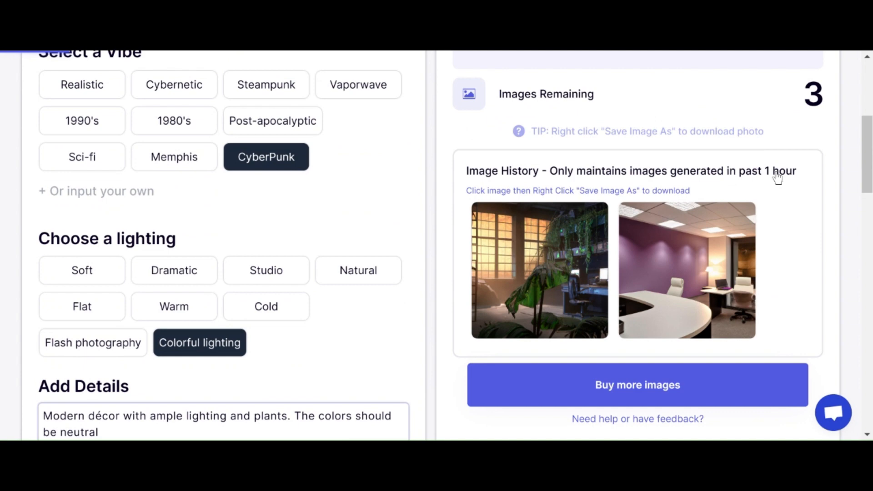
mouse_move(617, 268)
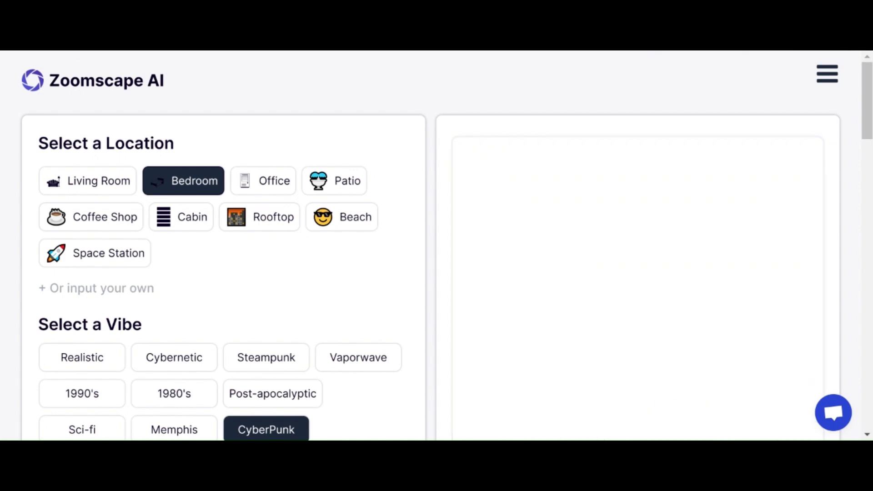
Scroll through the page to view the new modern bedroom render and image history.
scroll(down, 3)
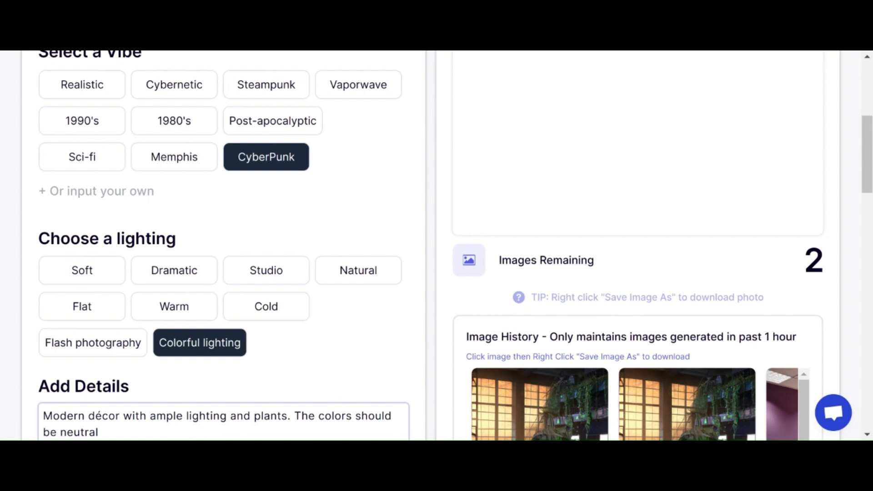
scroll(up, 3)
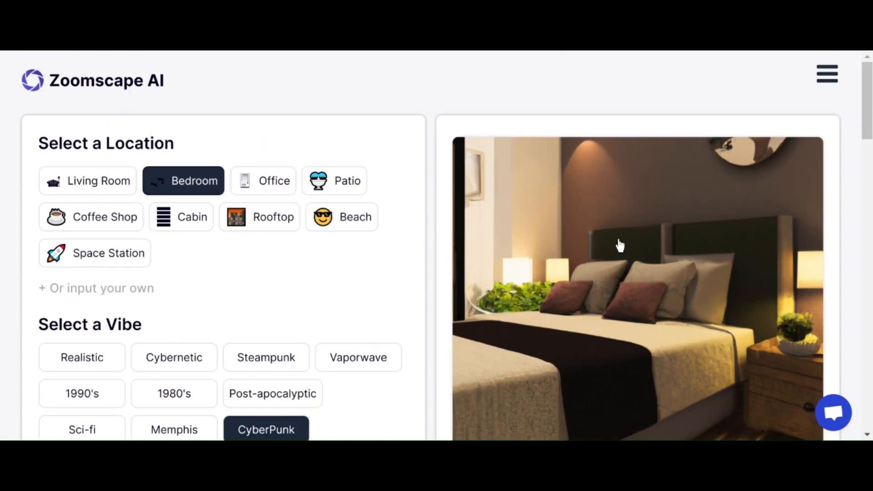
mouse_move(606, 280)
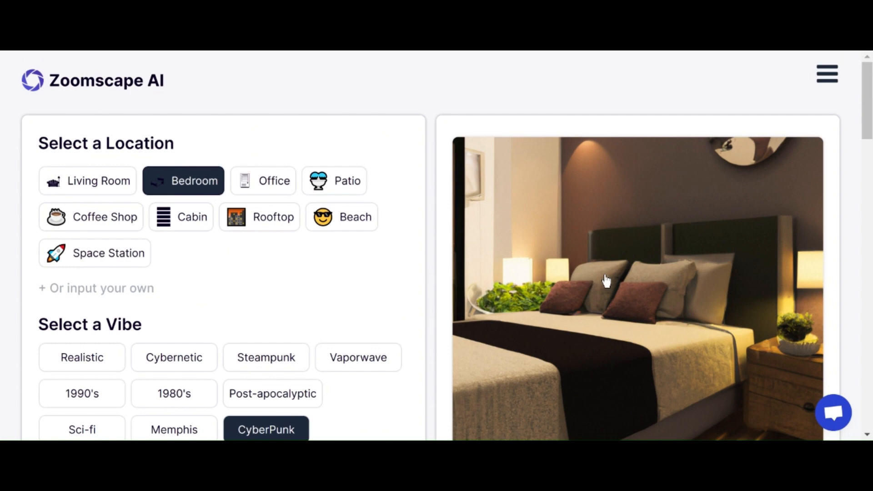
mouse_move(606, 283)
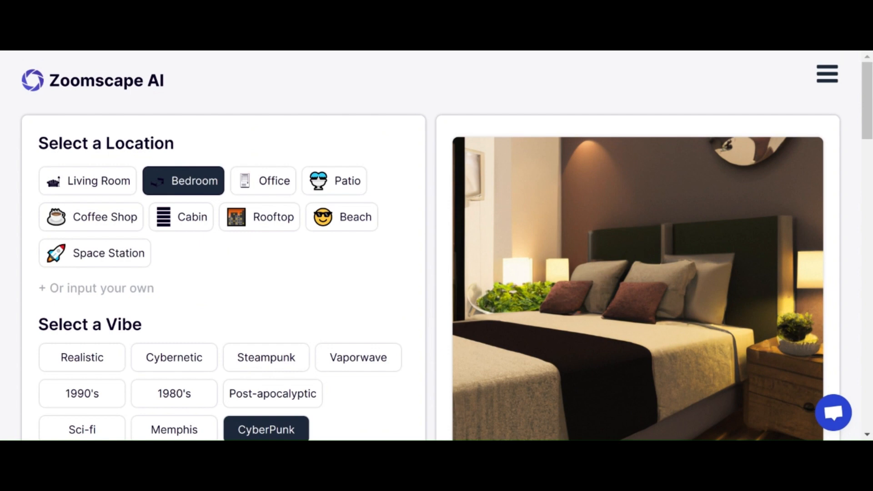
scroll(down, 3)
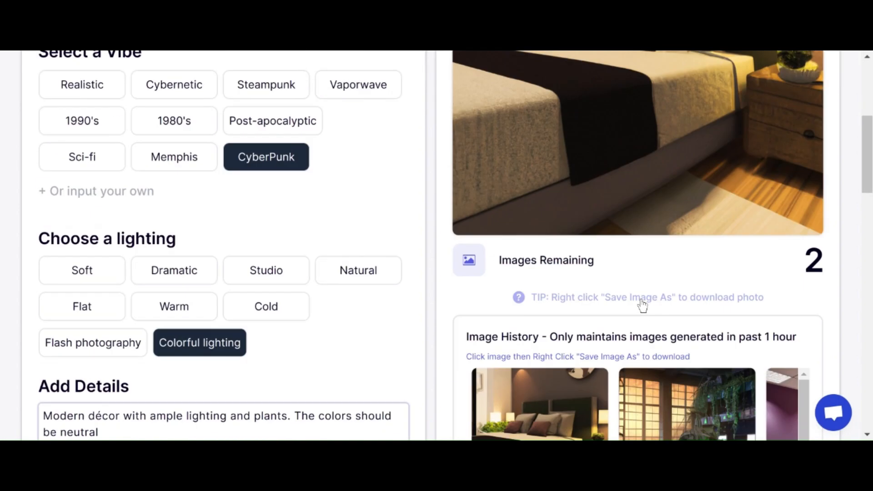
scroll(up, 3)
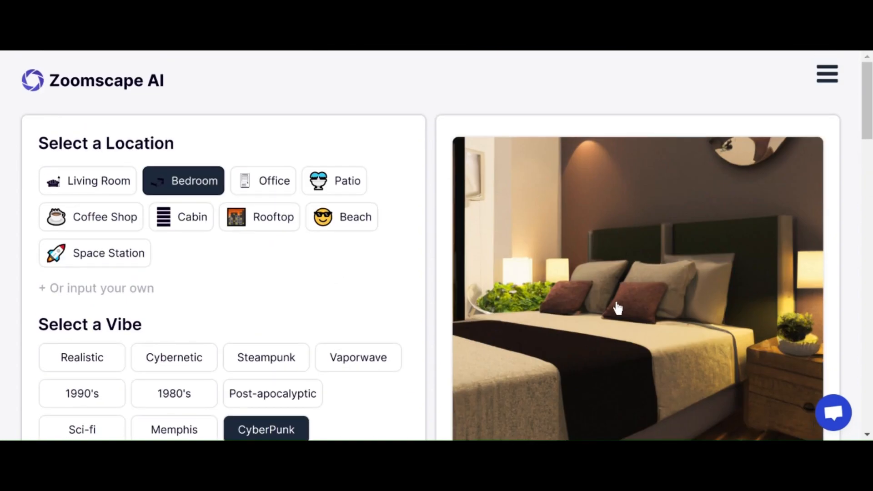
scroll(down, 3)
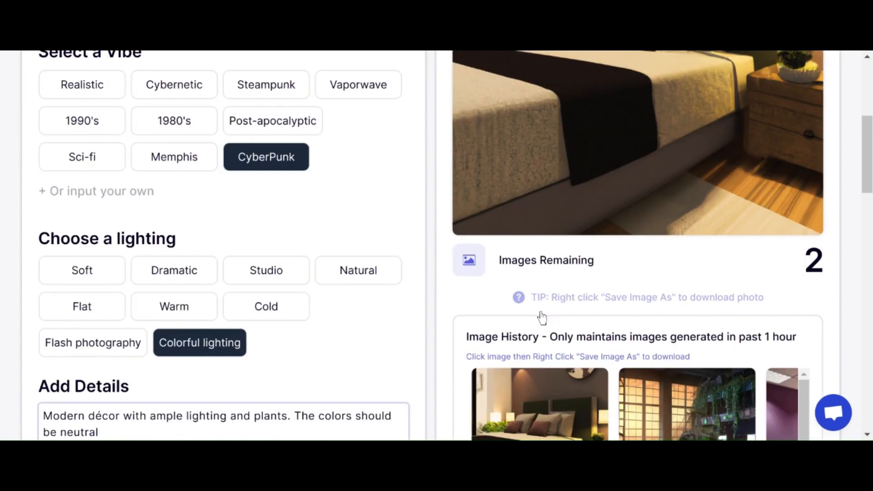
mouse_move(98, 208)
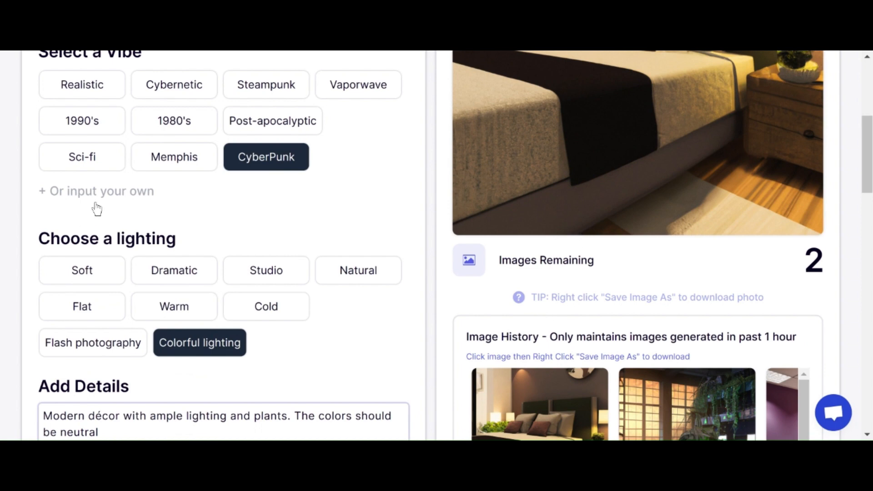
scroll(down, 3)
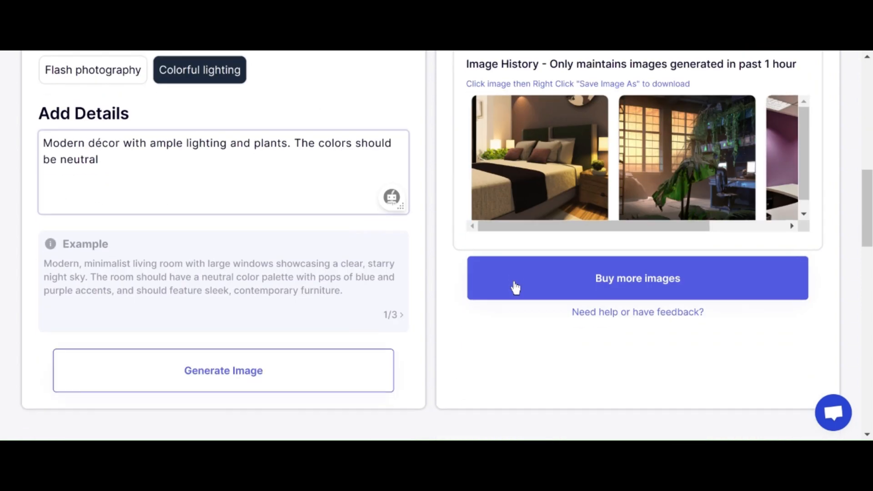
mouse_move(612, 285)
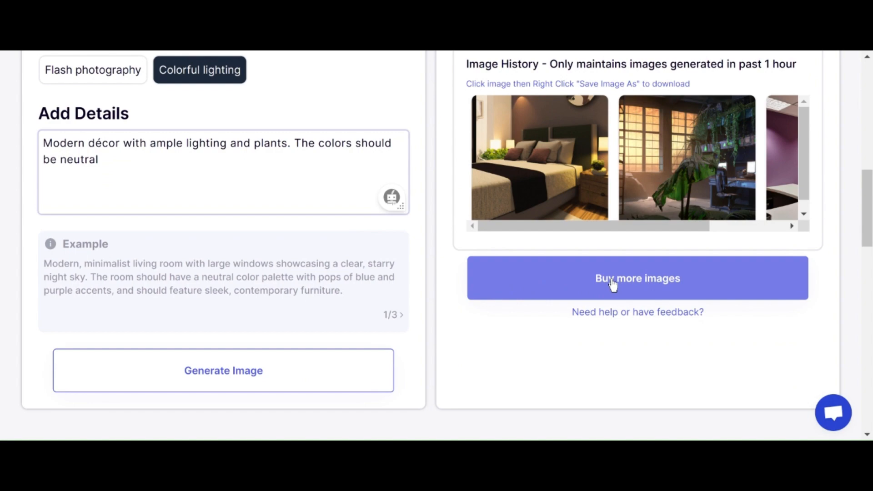
scroll(up, 3)
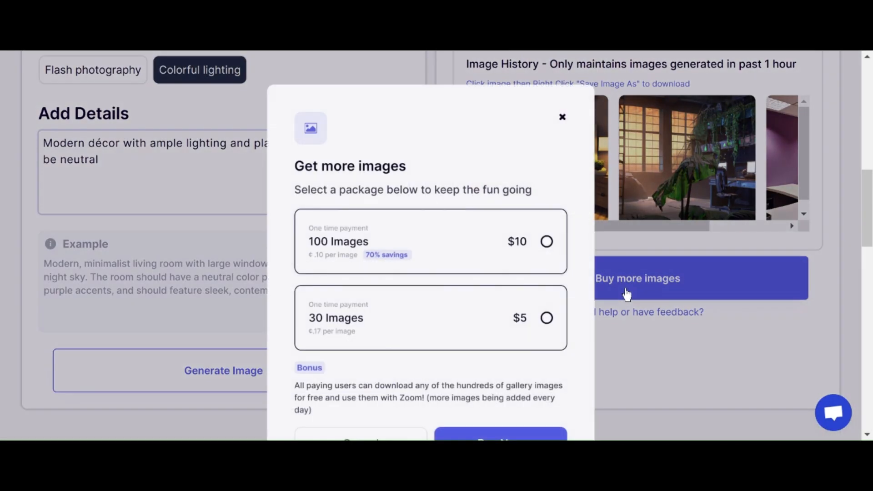
mouse_move(480, 254)
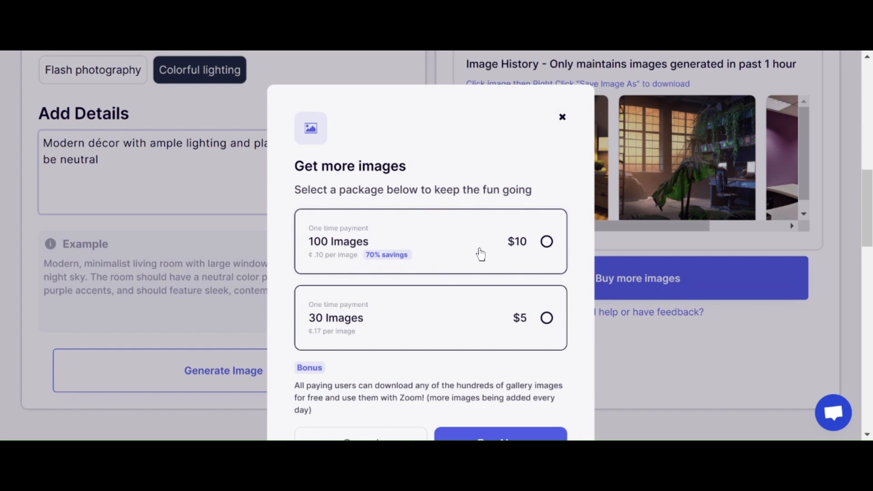
mouse_move(335, 334)
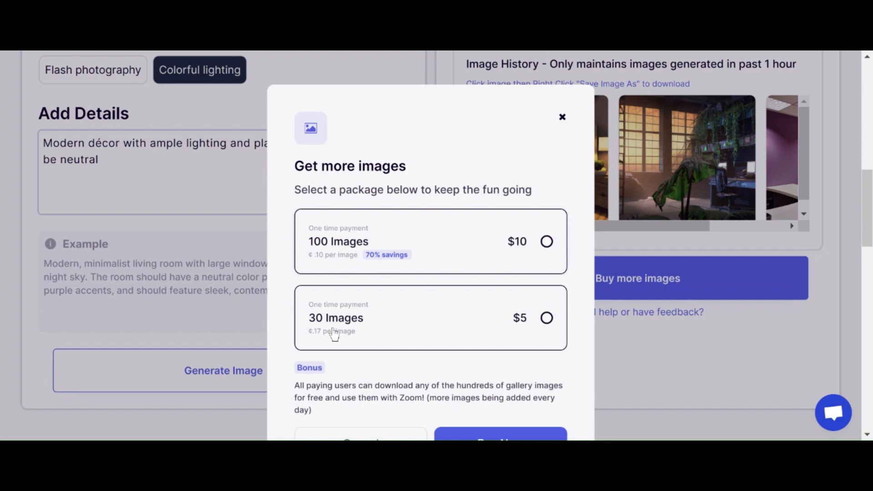
mouse_move(531, 327)
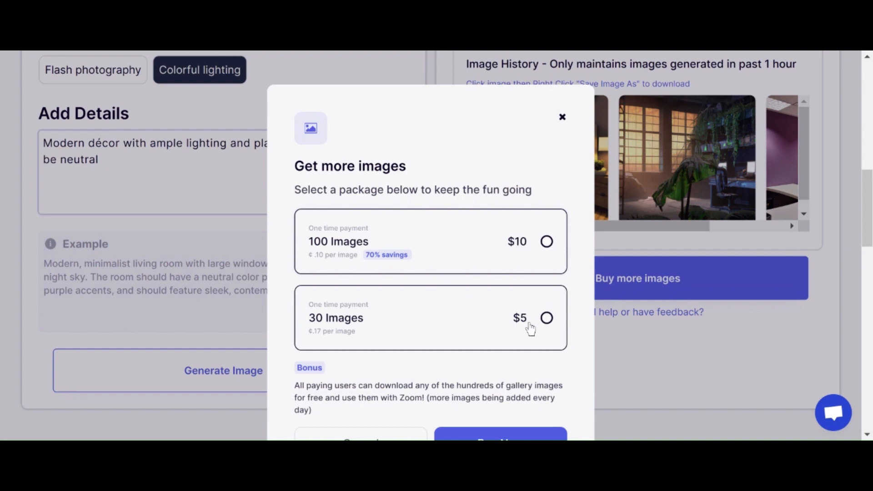
mouse_move(366, 338)
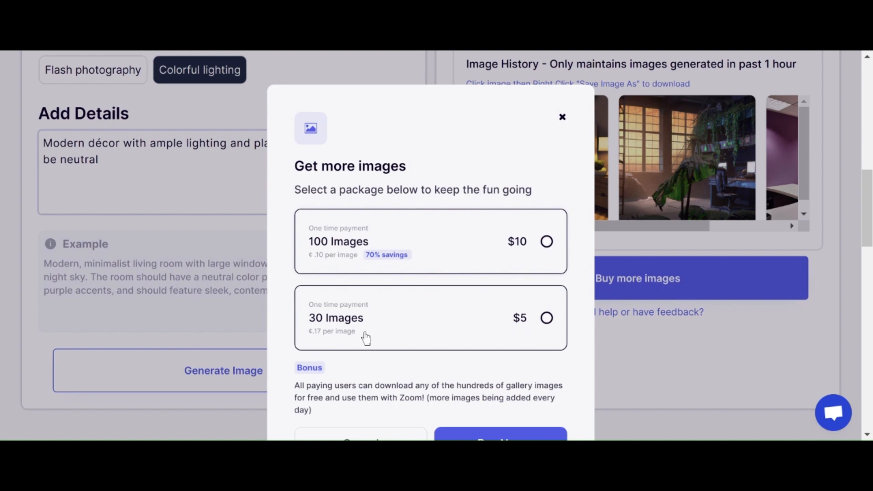
mouse_move(326, 320)
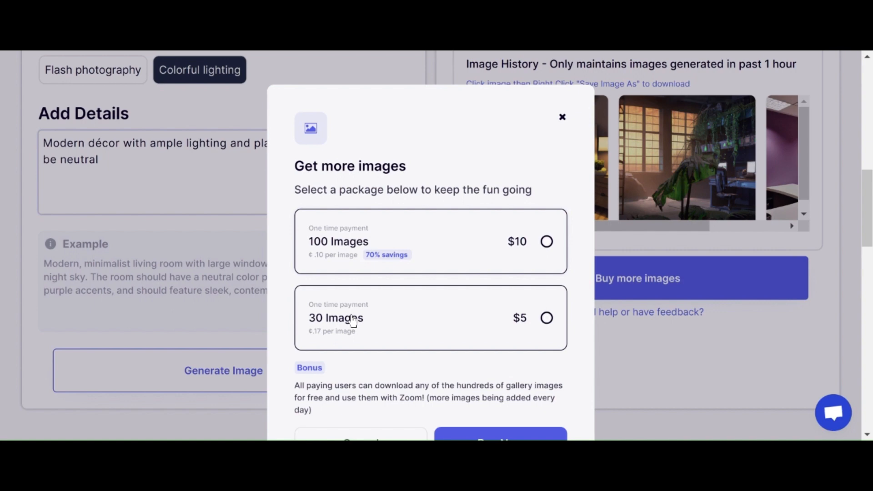
mouse_move(351, 320)
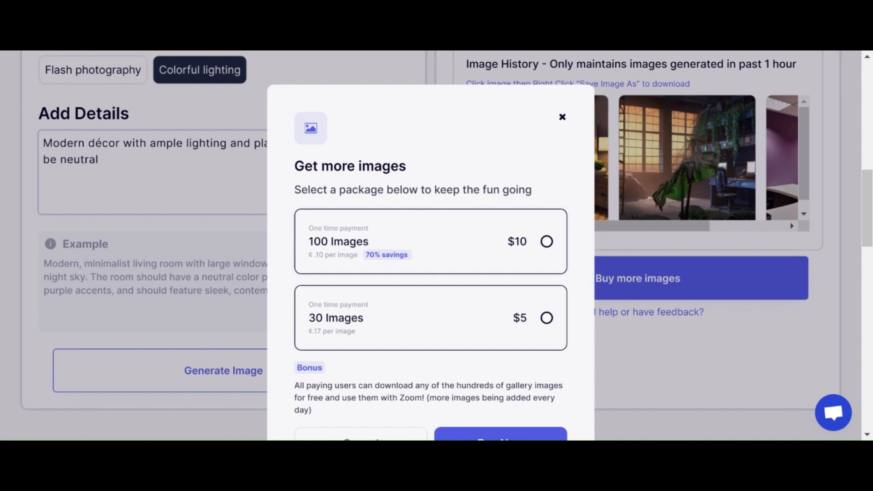
scroll(down, 3)
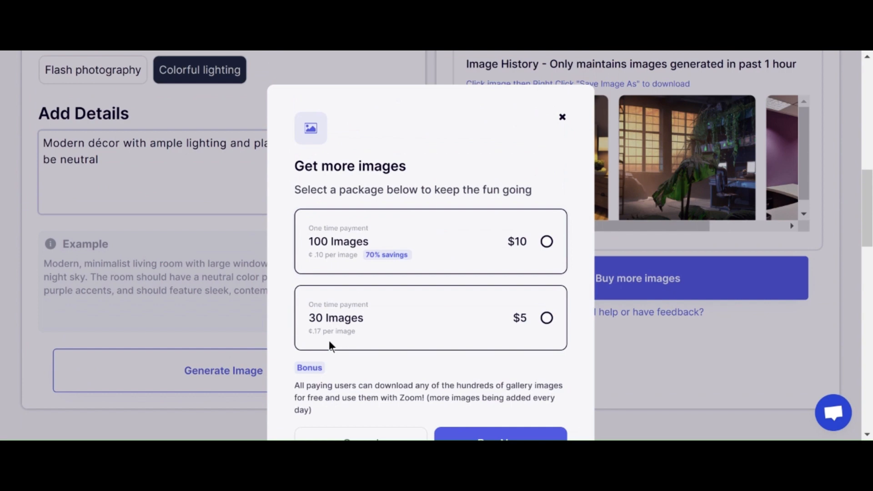
scroll(down, 3)
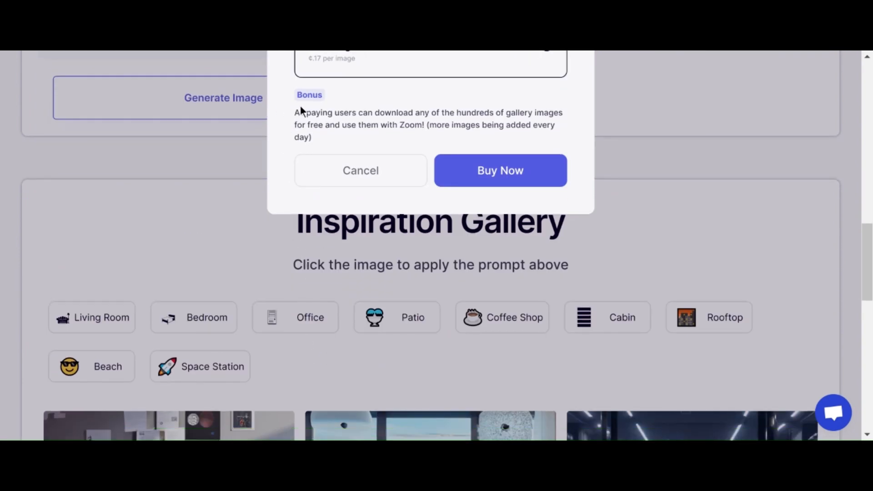
mouse_move(527, 123)
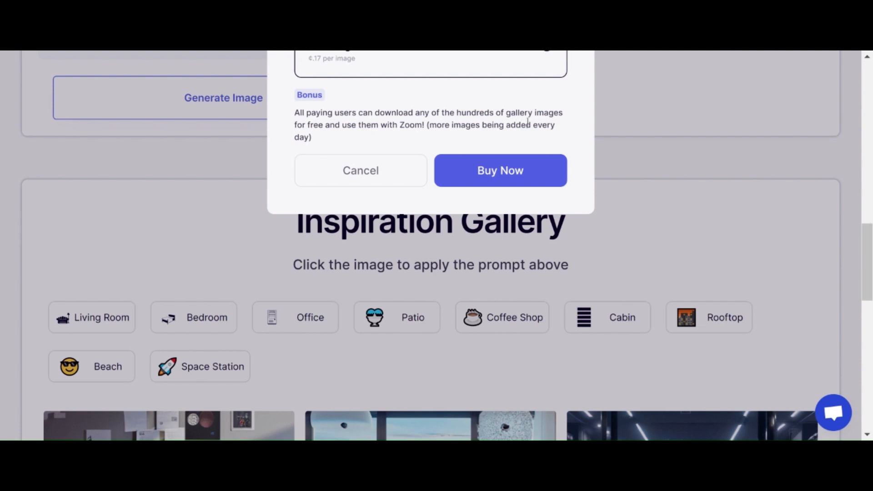
mouse_move(374, 136)
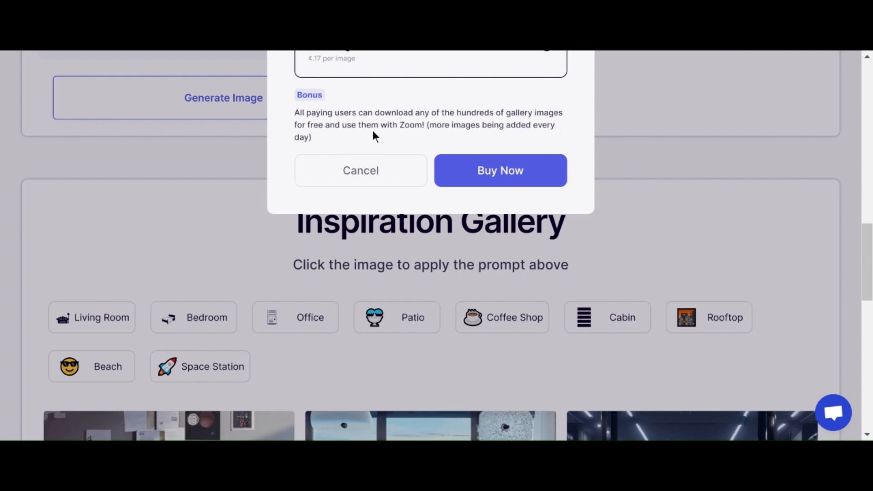
mouse_move(491, 137)
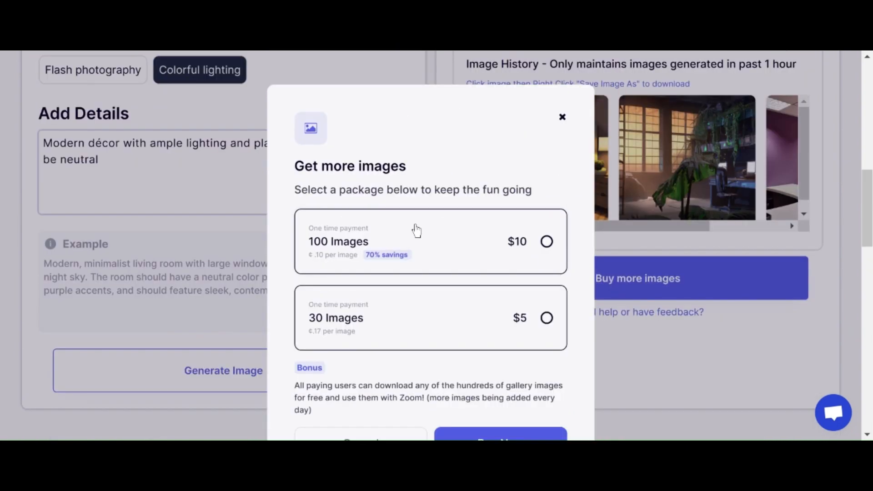
Close the Get more images offer without buying anything.
click(562, 117)
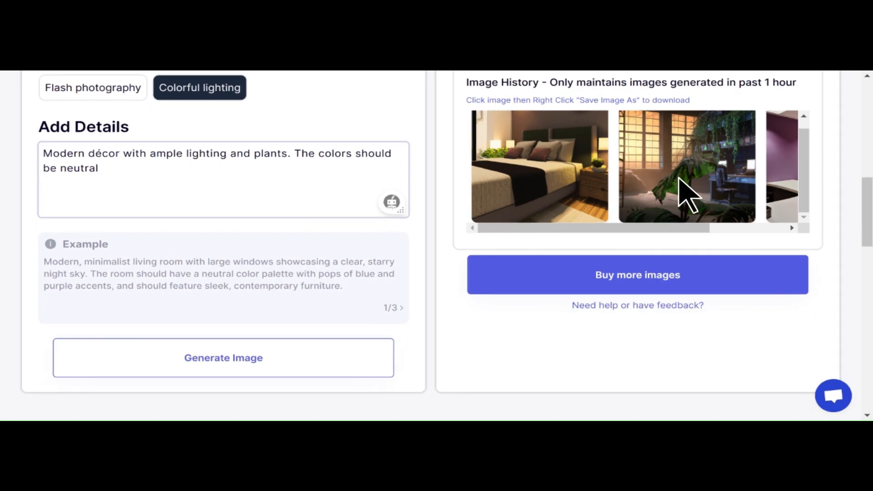
mouse_move(787, 159)
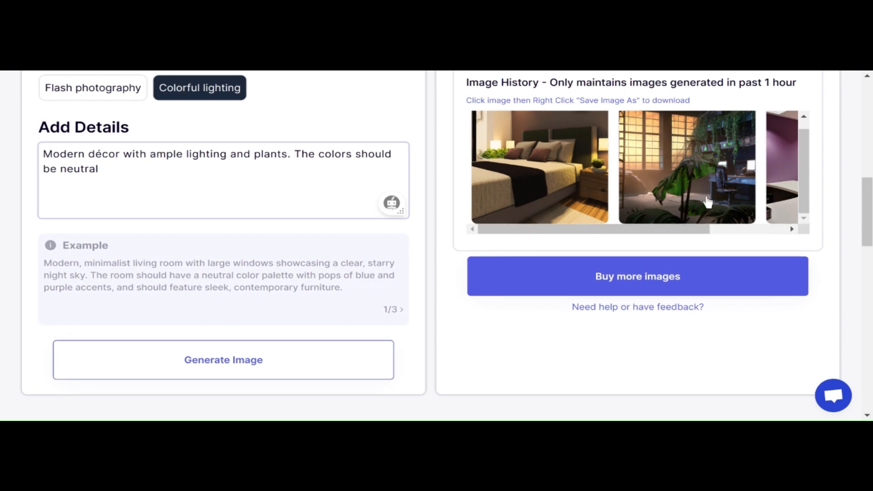
mouse_move(783, 171)
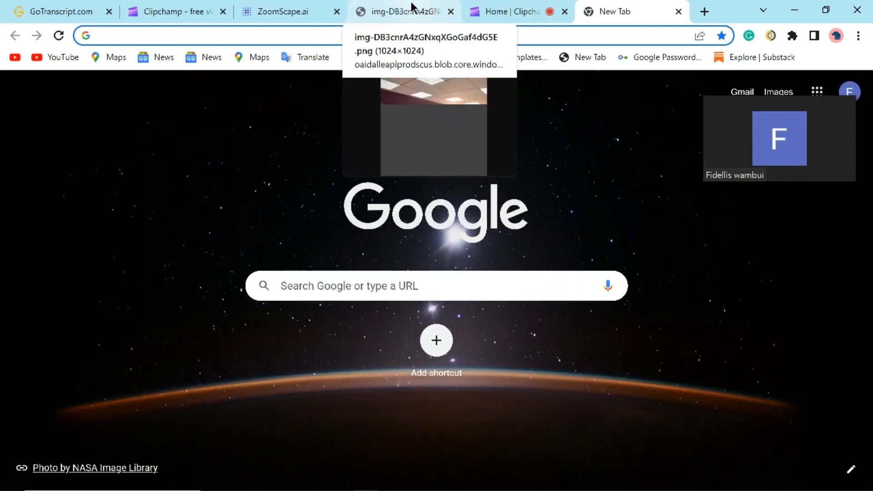
Return to the ZoomScape.ai tab and scroll down to the Inspiration Gallery.
click(284, 11)
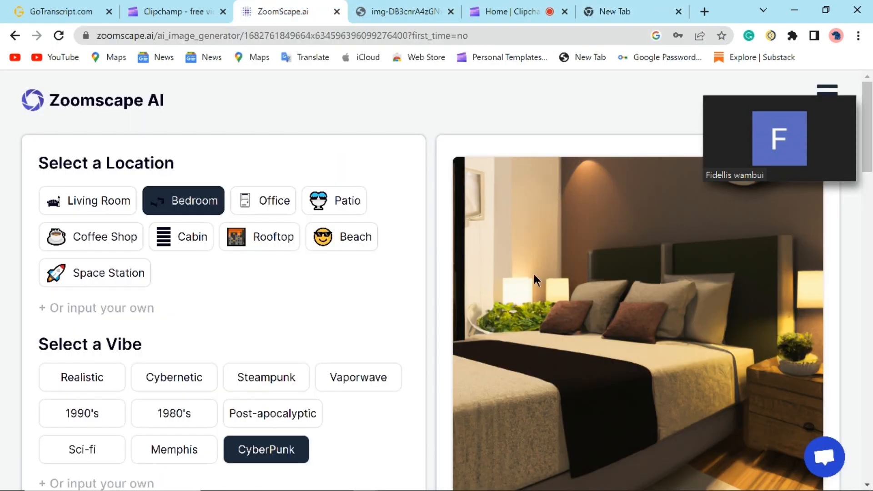
mouse_move(400, 396)
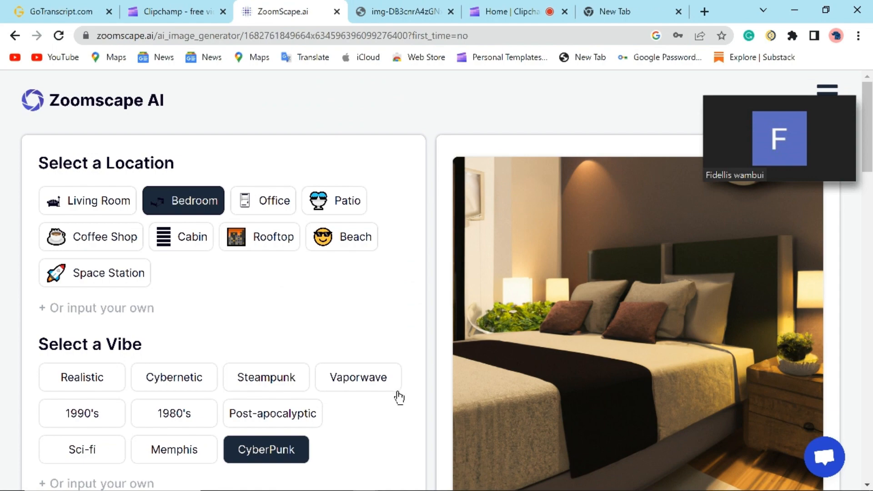
scroll(down, 3)
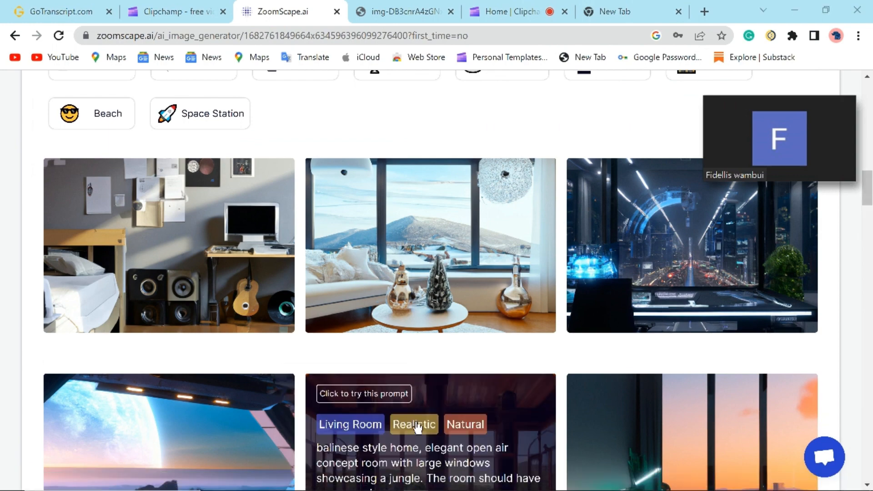
mouse_move(744, 191)
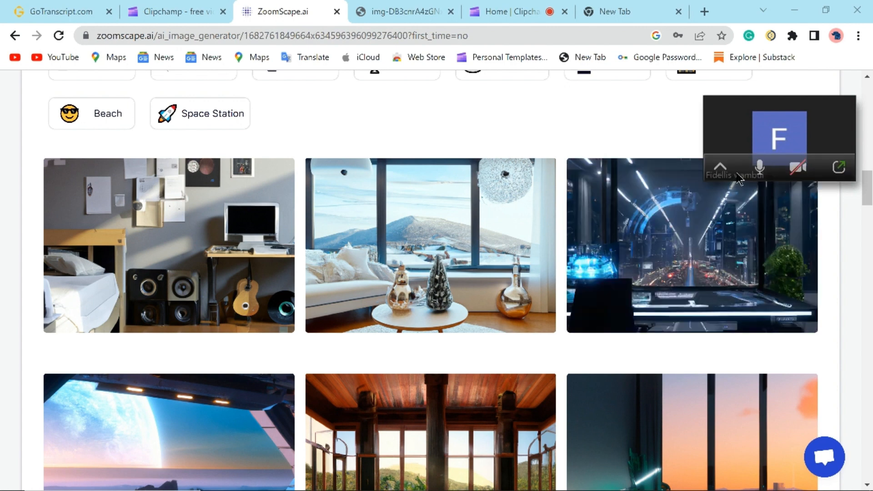
Expand the Zoom meeting window, start video, and show the camera options list.
click(837, 166)
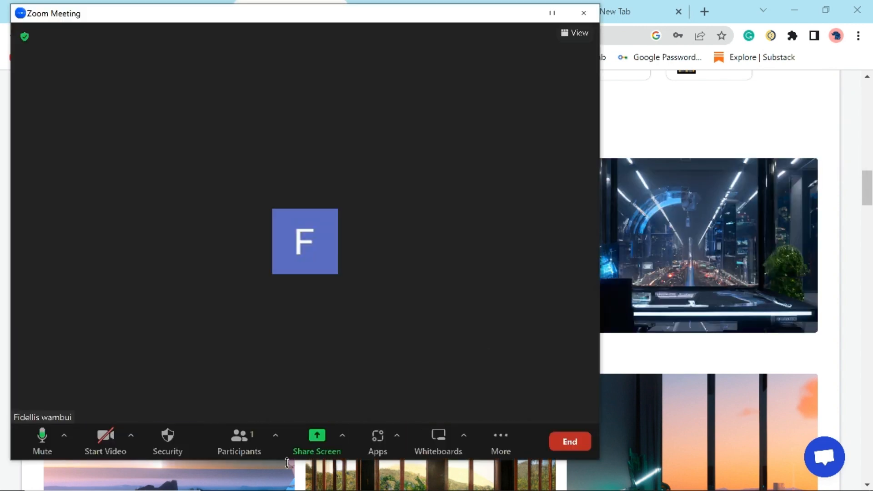
mouse_move(105, 440)
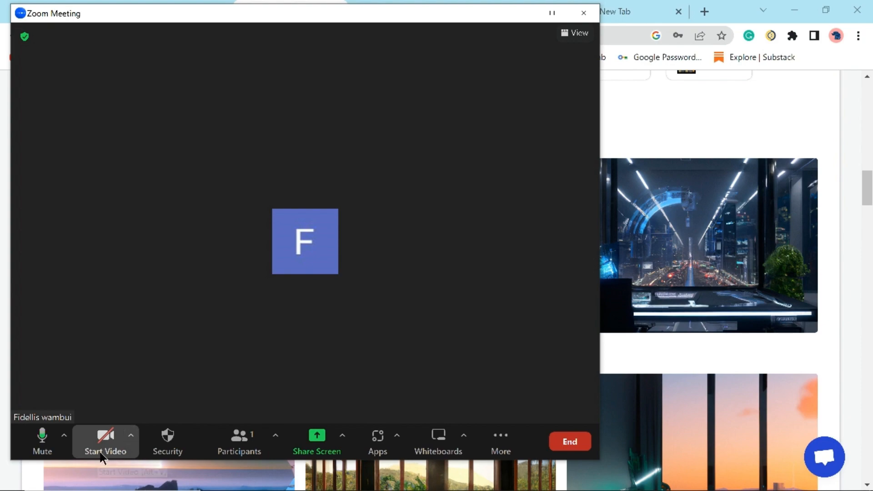
click(105, 441)
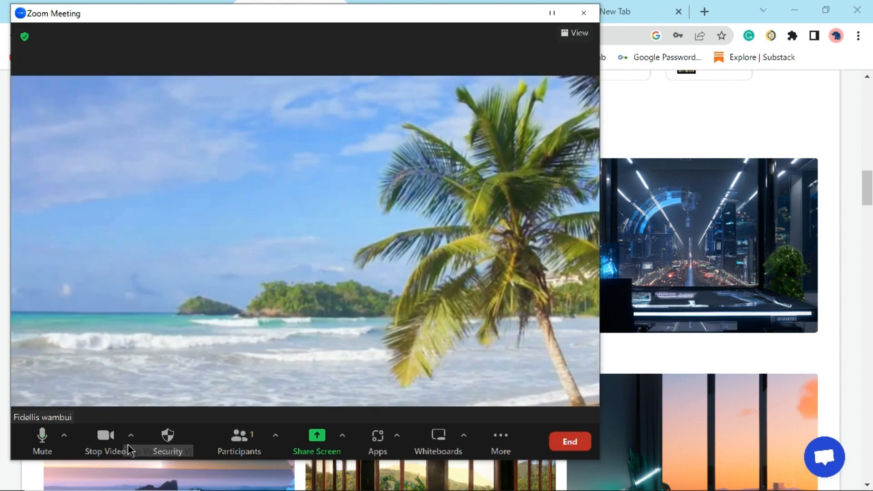
click(131, 435)
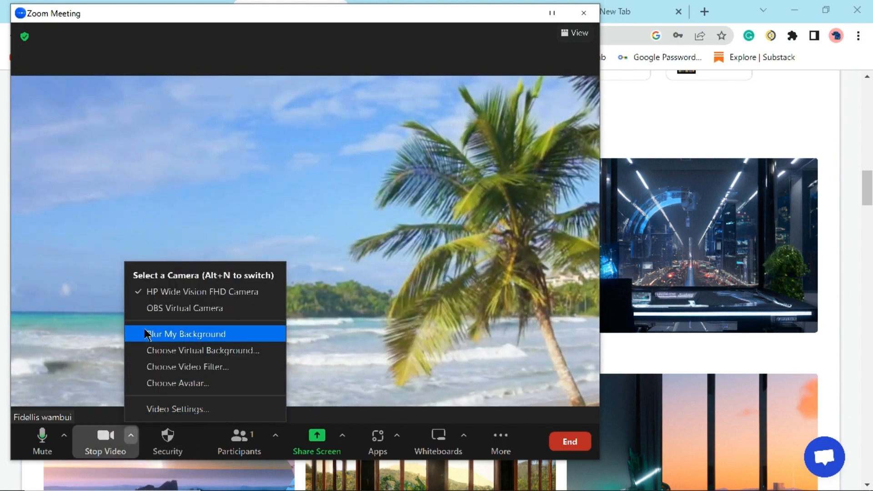
mouse_move(156, 351)
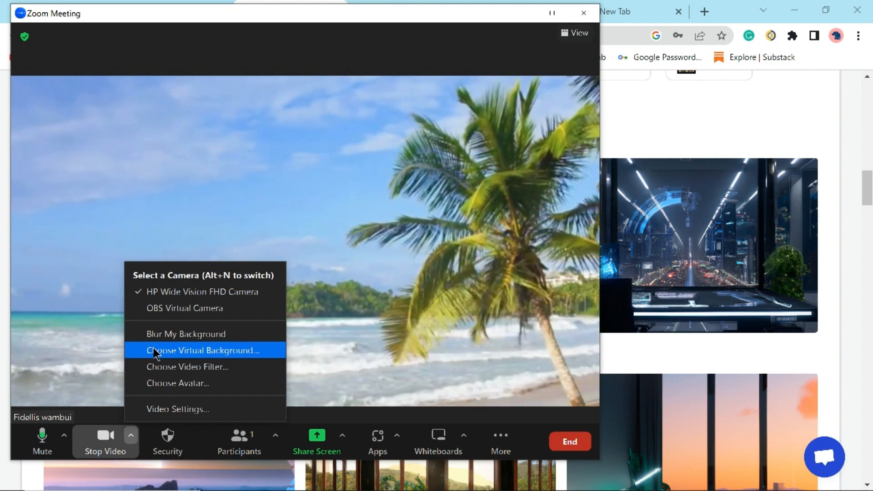
Open Zoom's Virtual Background settings and choose Add Image under the + button.
click(202, 351)
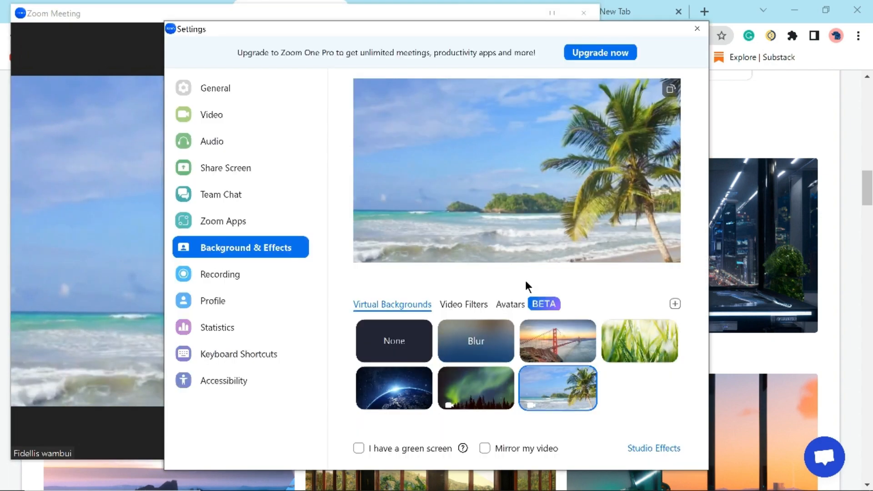
mouse_move(439, 353)
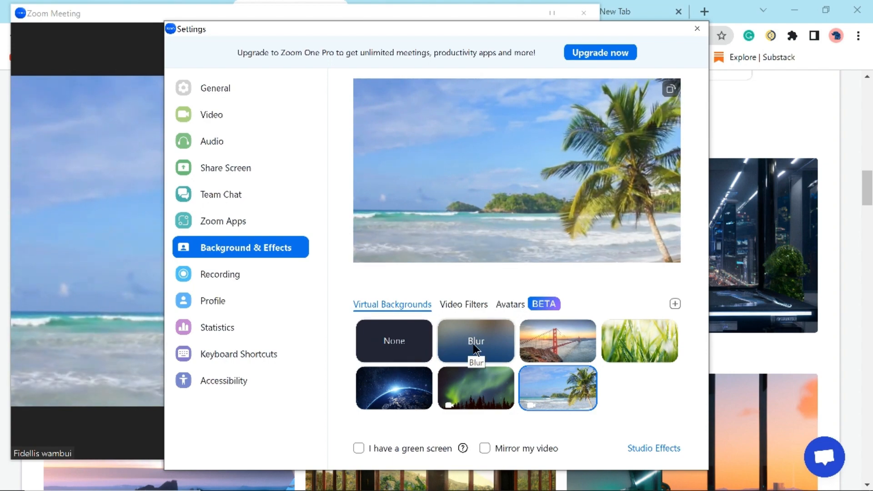
mouse_move(639, 340)
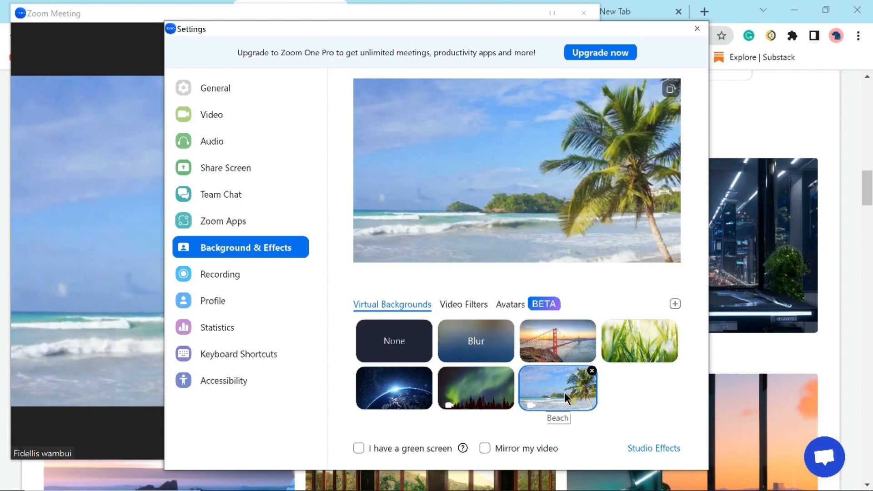
mouse_move(675, 305)
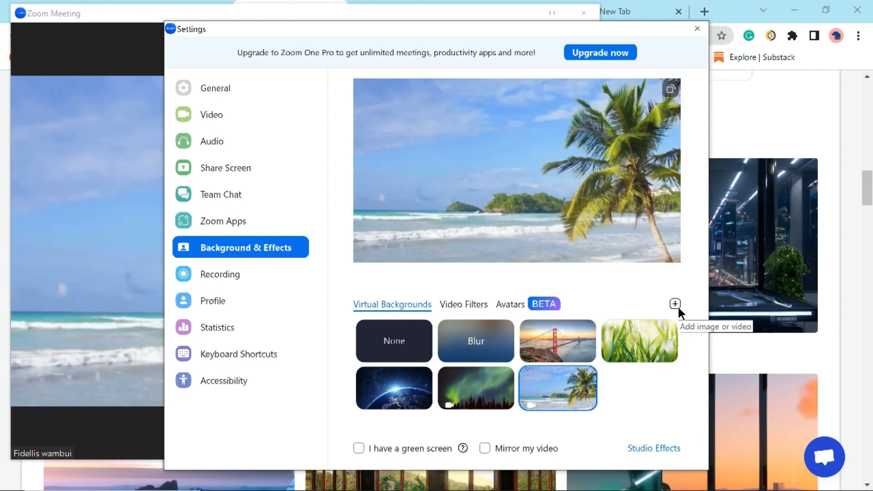
click(674, 304)
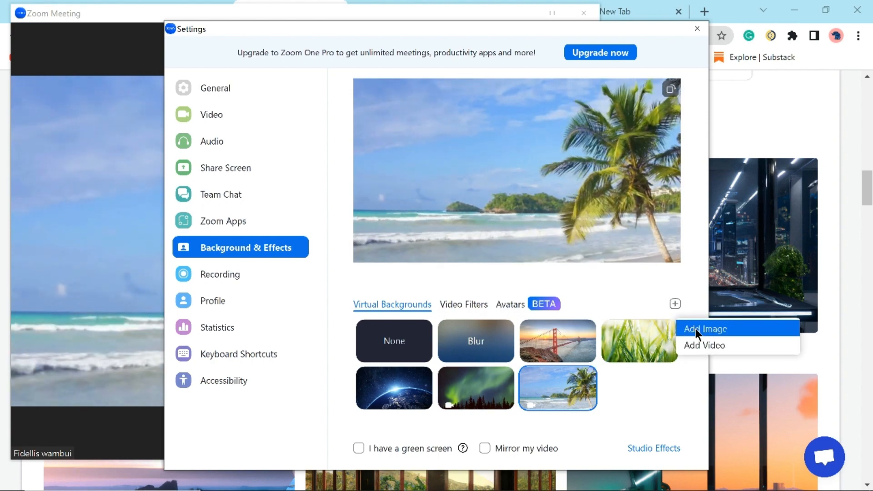
click(705, 329)
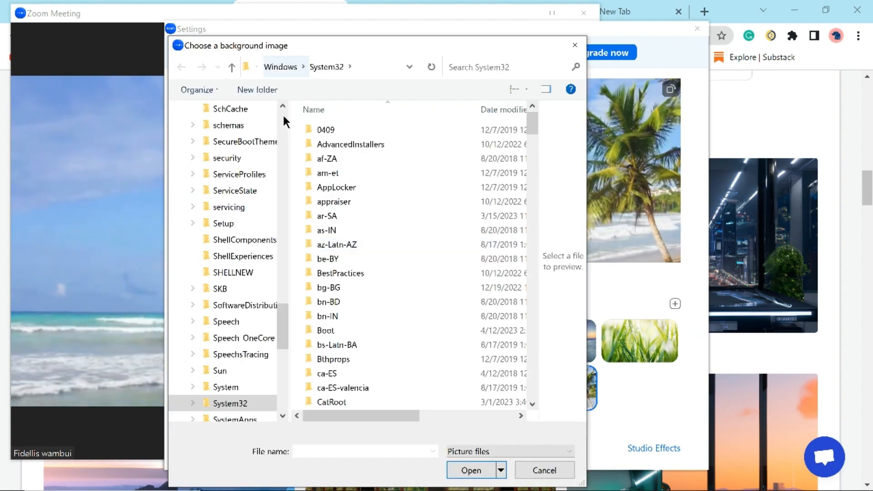
Select ZOOM BACKGROUND BEDROOM.png from This PC > Videos and open it as the background.
scroll(up, 3)
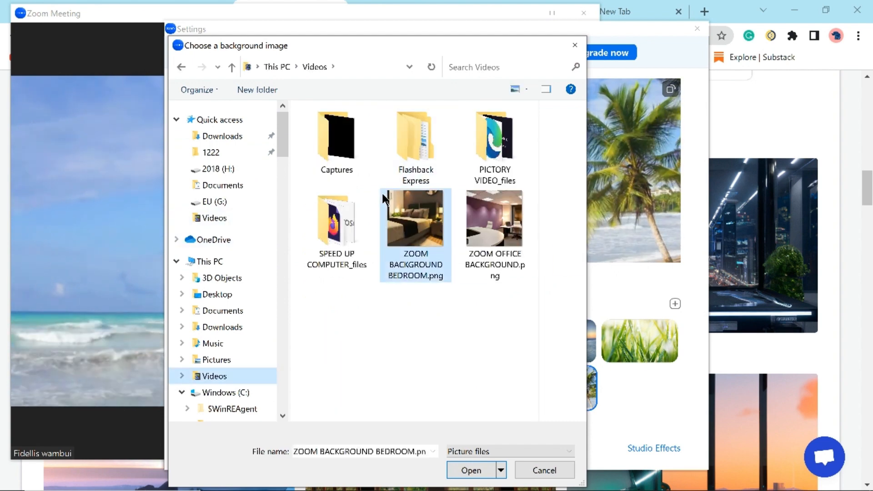
click(471, 469)
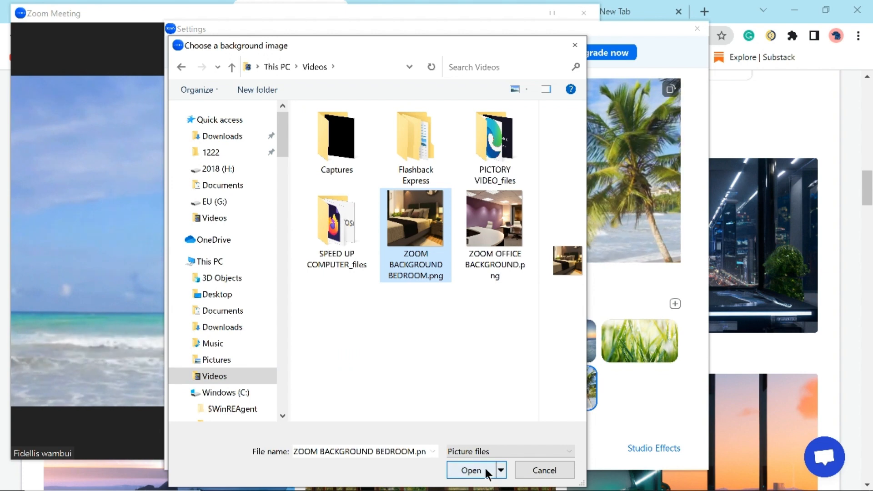
click(471, 469)
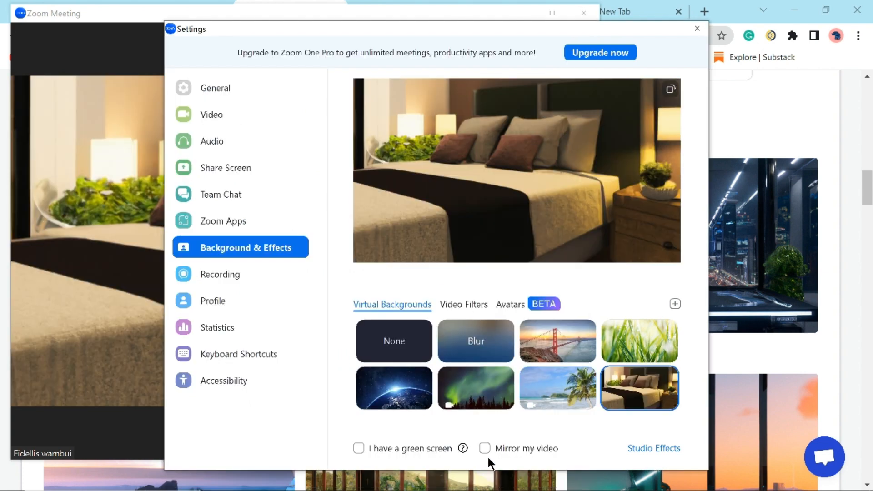
mouse_move(639, 406)
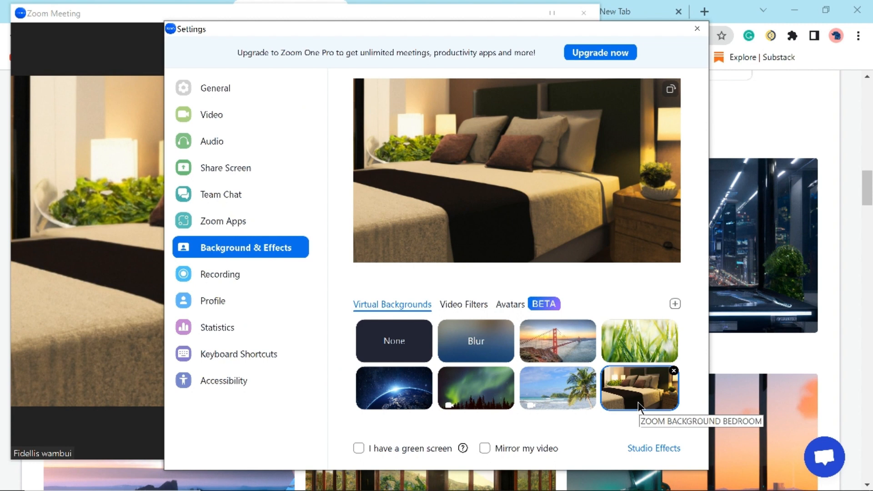
mouse_move(628, 392)
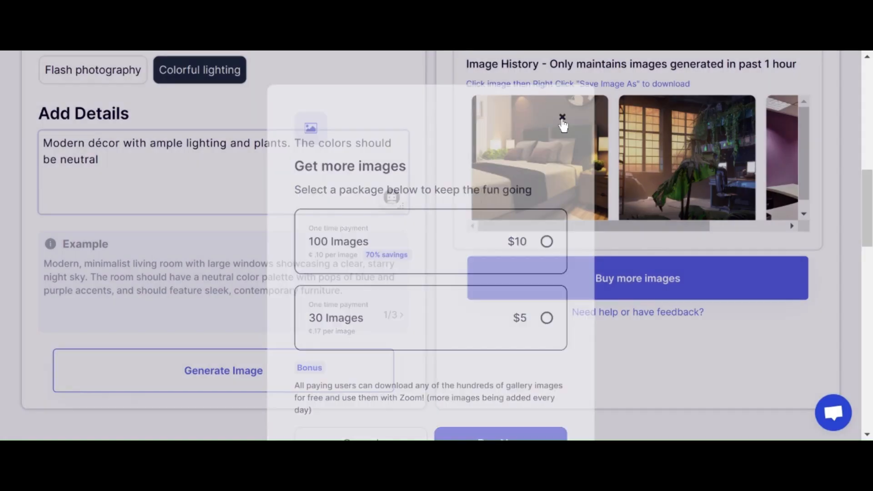
Close the Get more images offer and scroll back to the bedroom image showing two remaining.
click(563, 118)
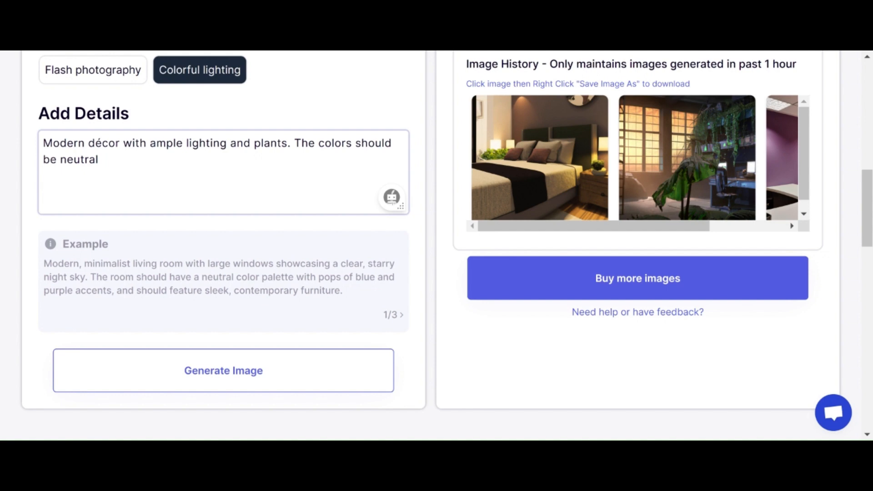
scroll(up, 3)
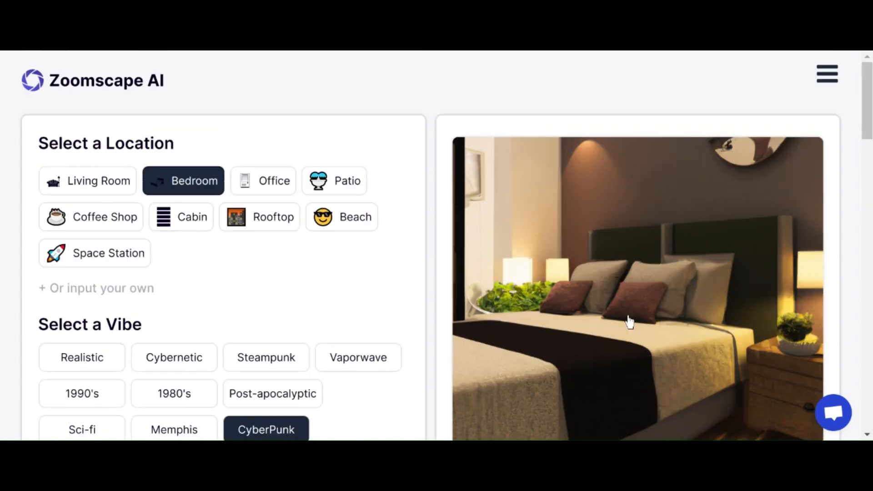
scroll(down, 3)
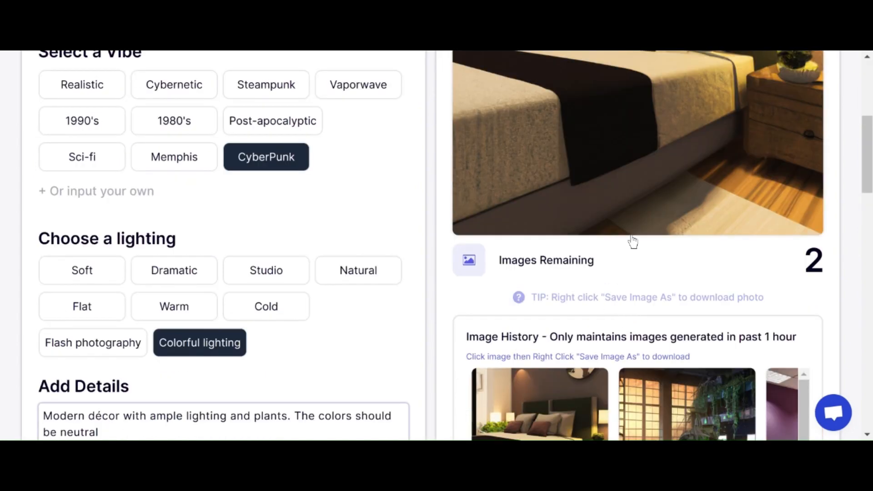